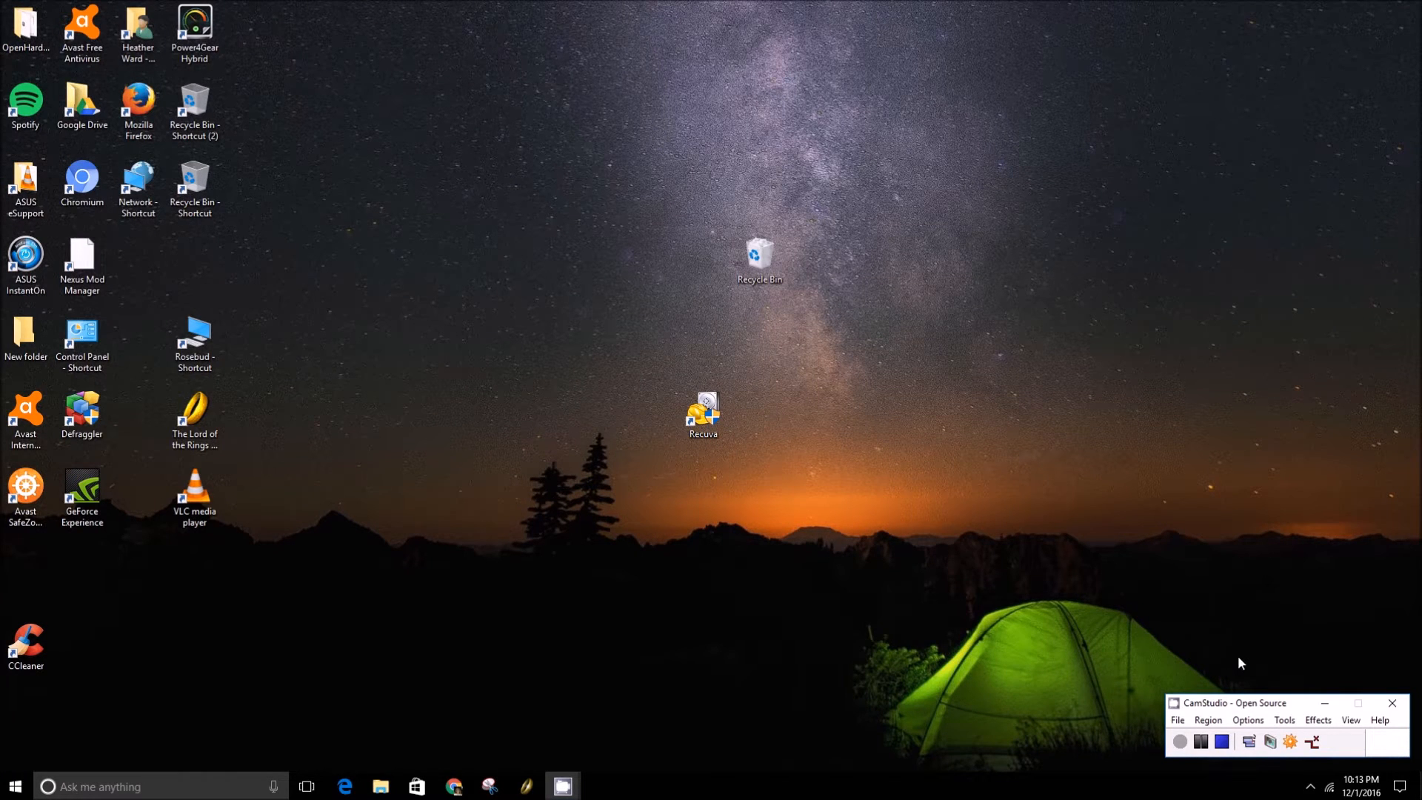
mouse_move(1271, 677)
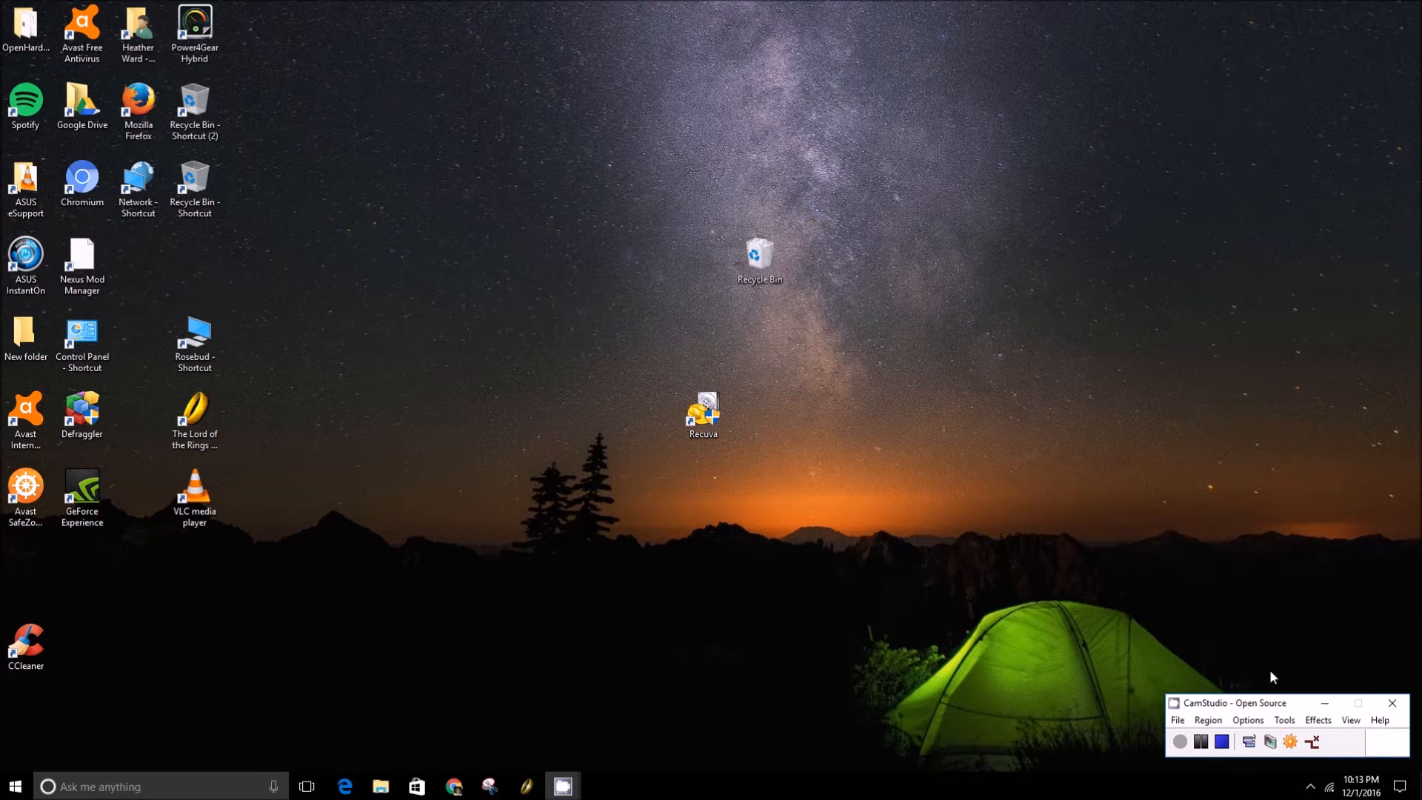
mouse_move(498, 560)
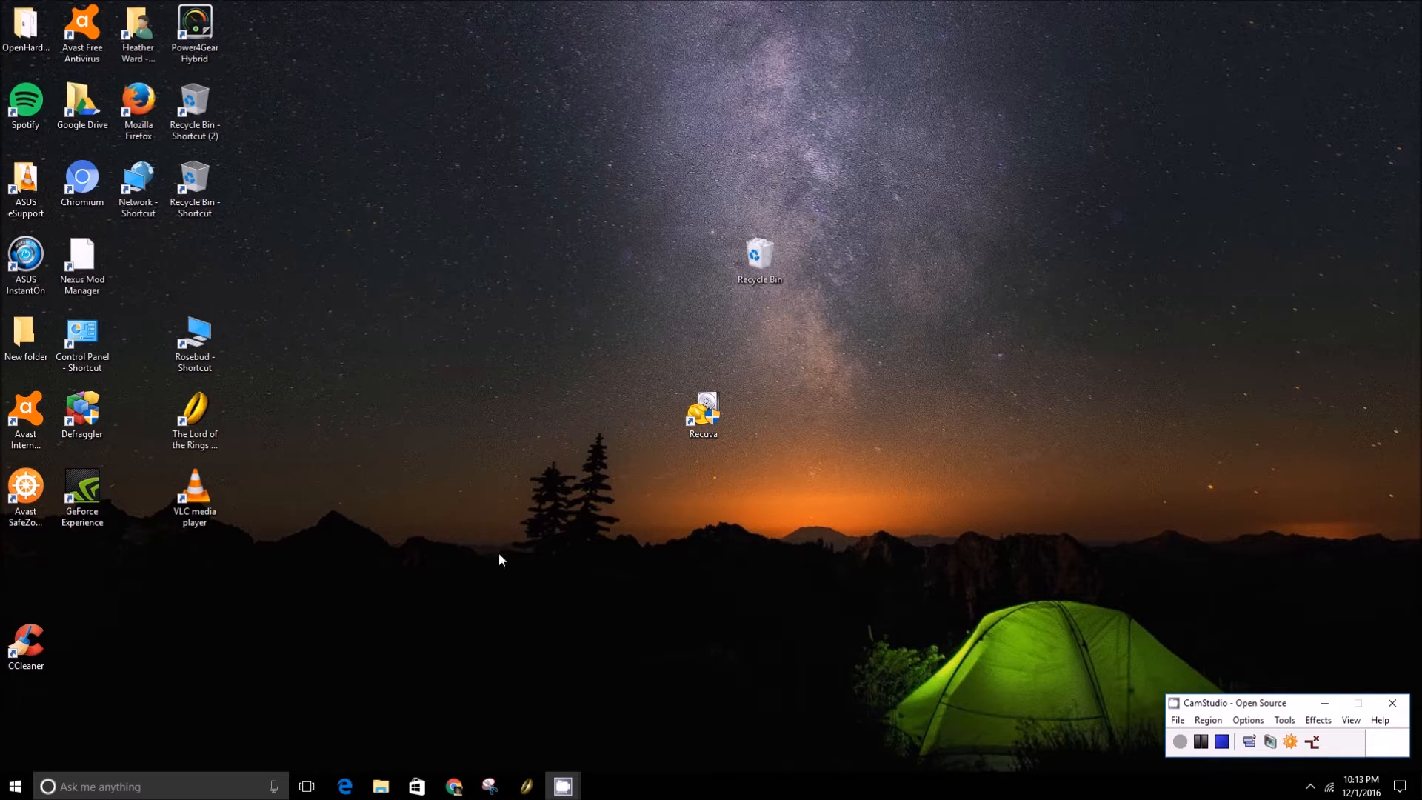
mouse_move(698, 581)
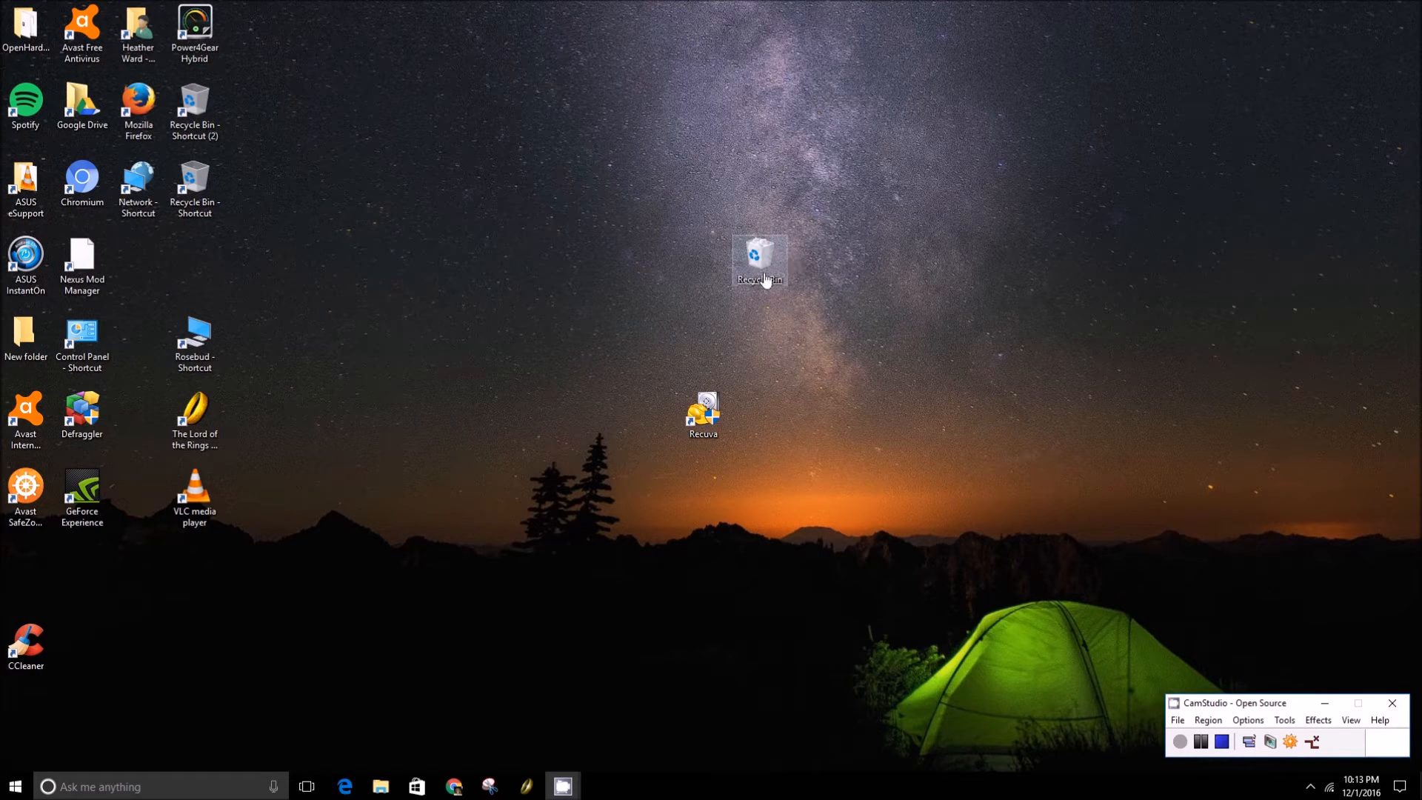
mouse_move(680, 467)
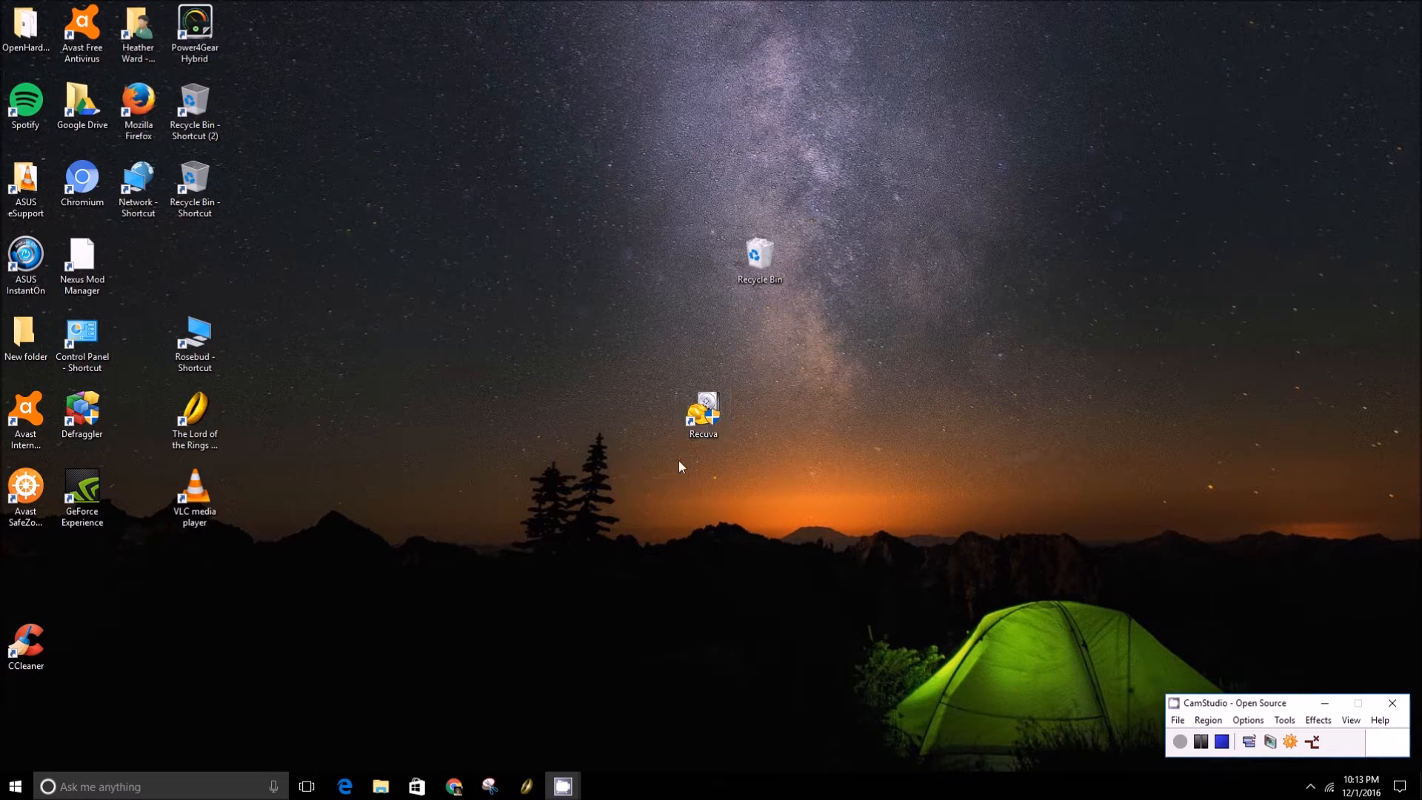
mouse_move(671, 444)
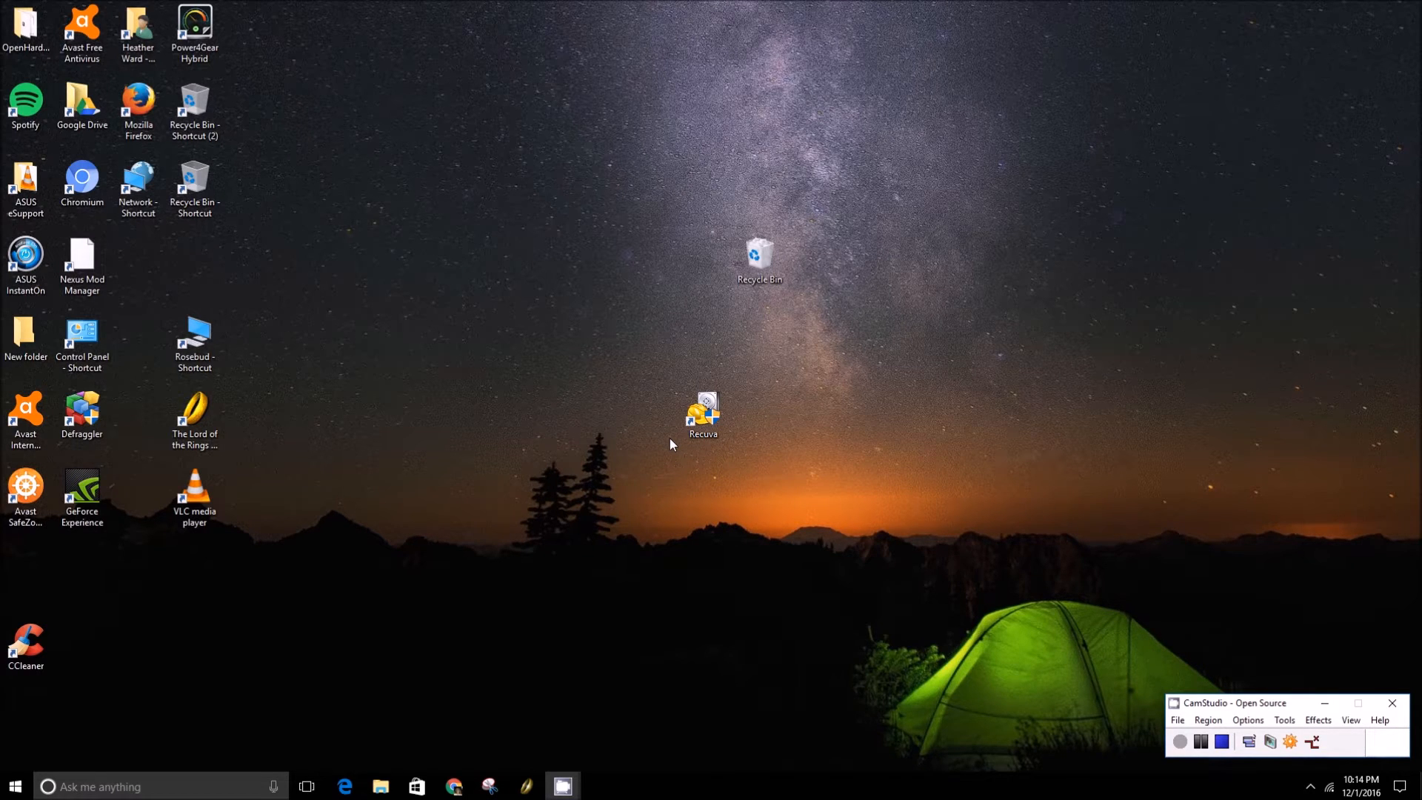
mouse_move(733, 455)
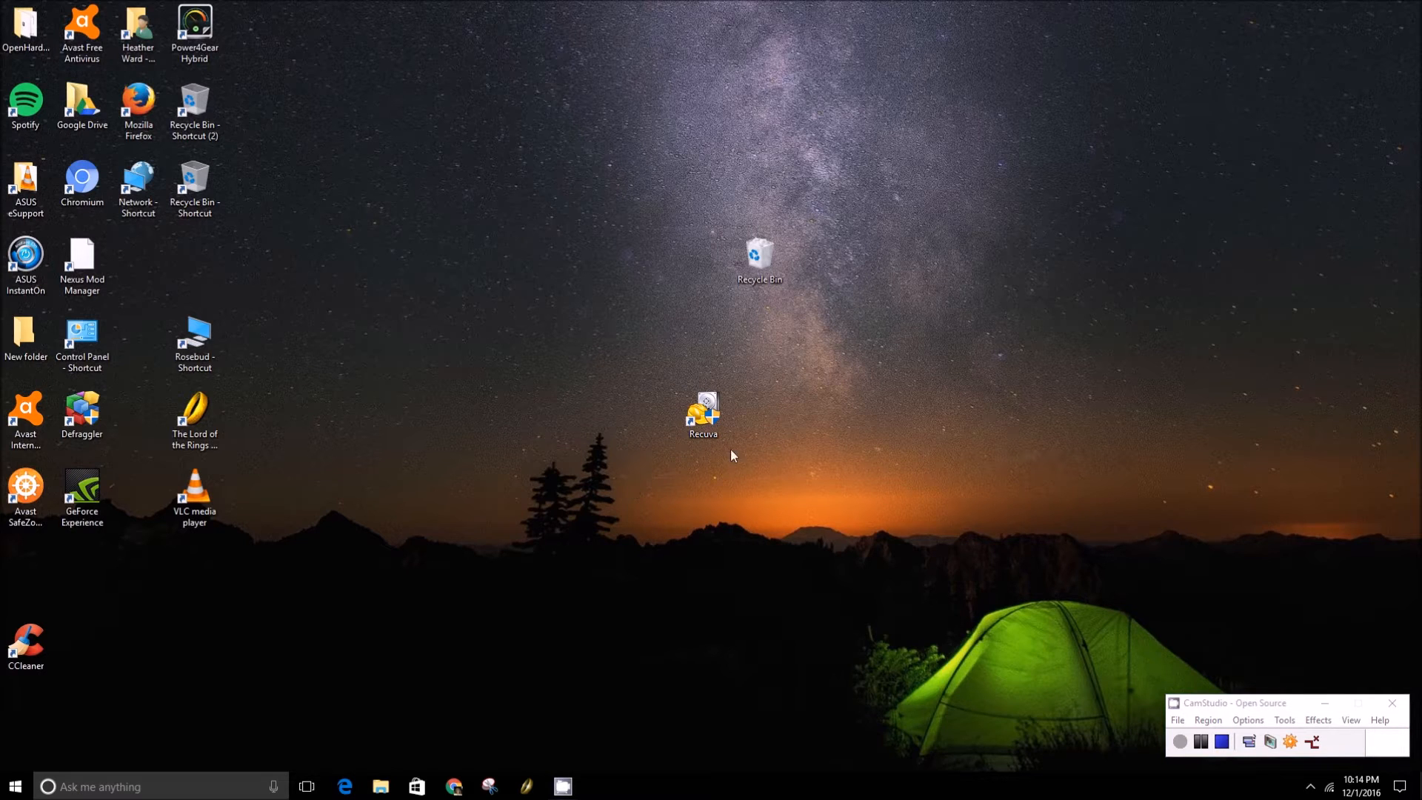
mouse_move(630, 617)
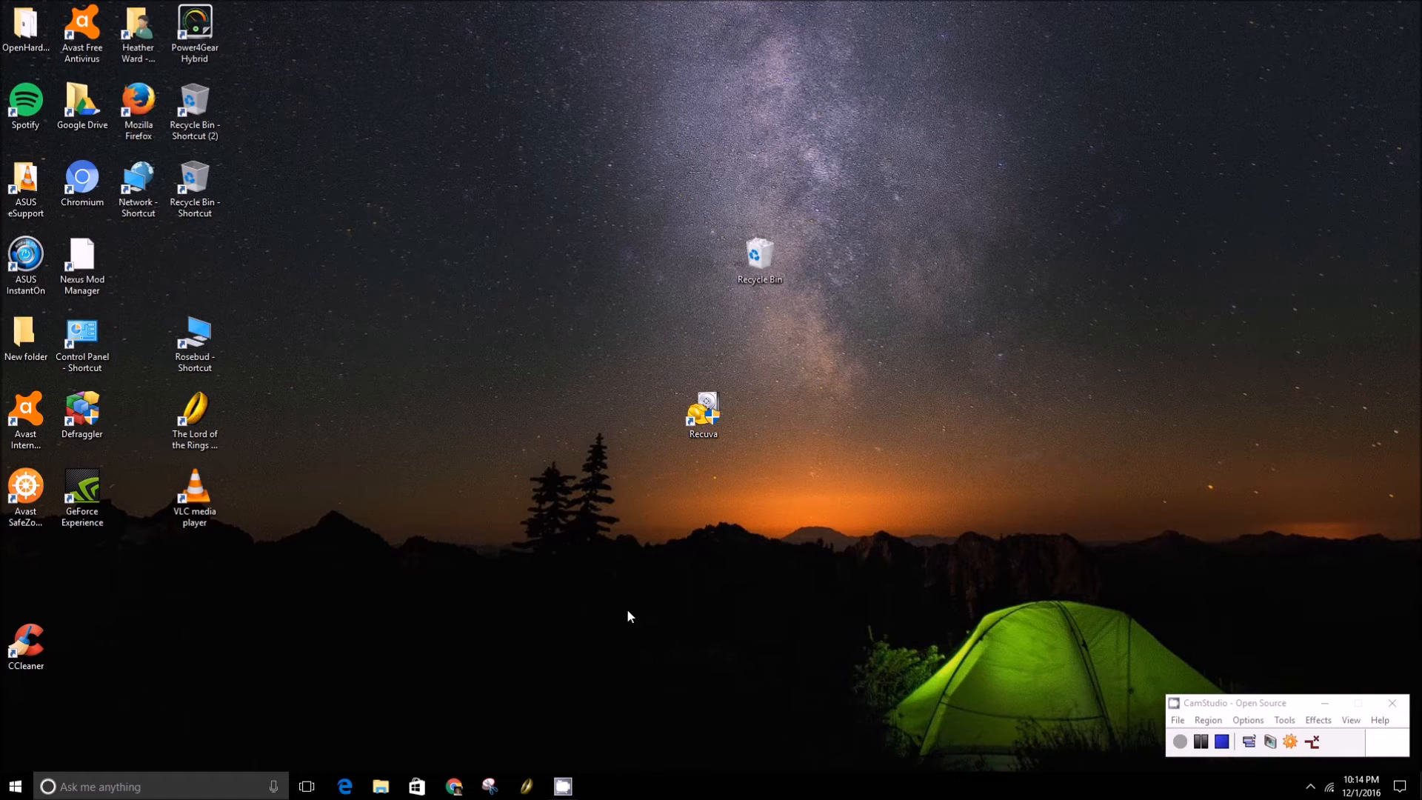
mouse_move(685, 520)
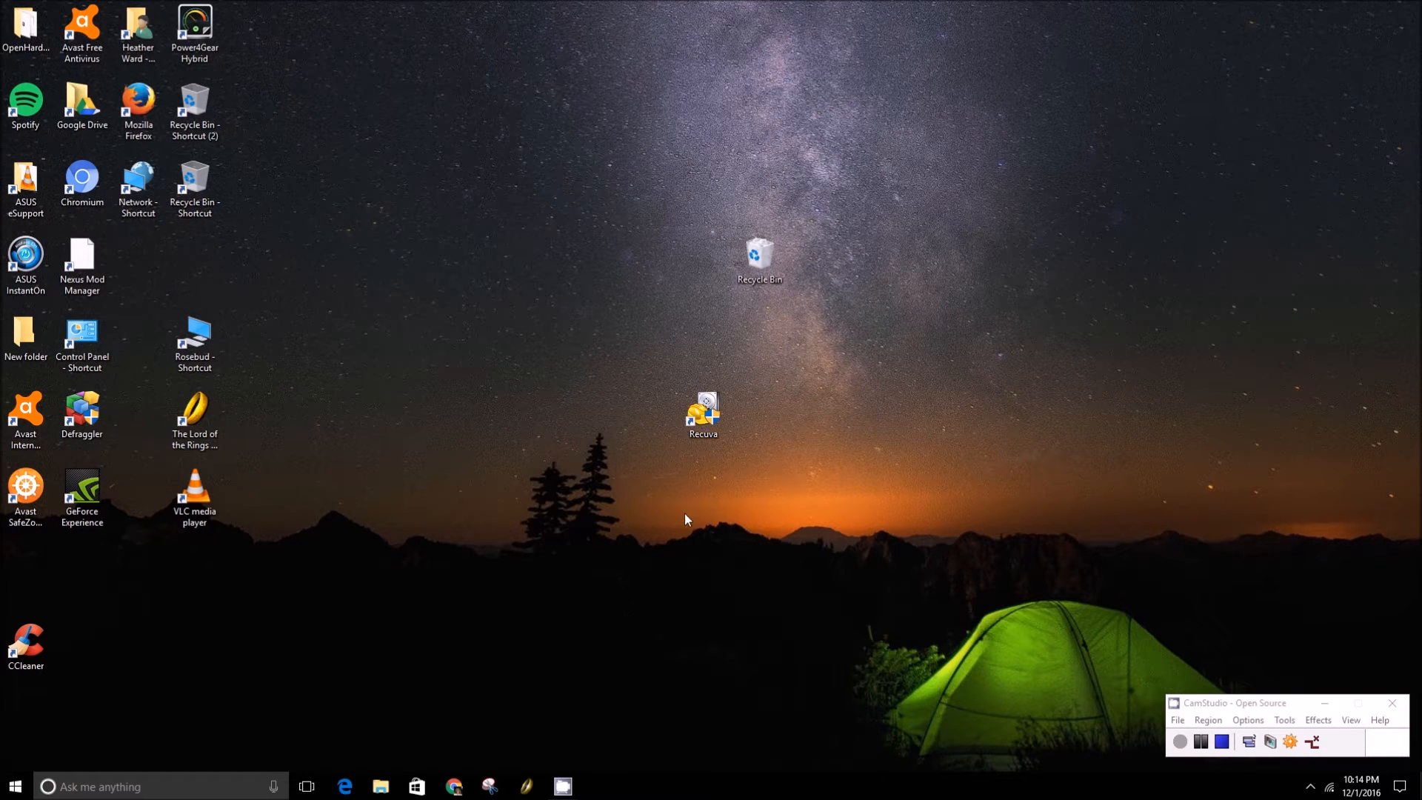
mouse_move(591, 583)
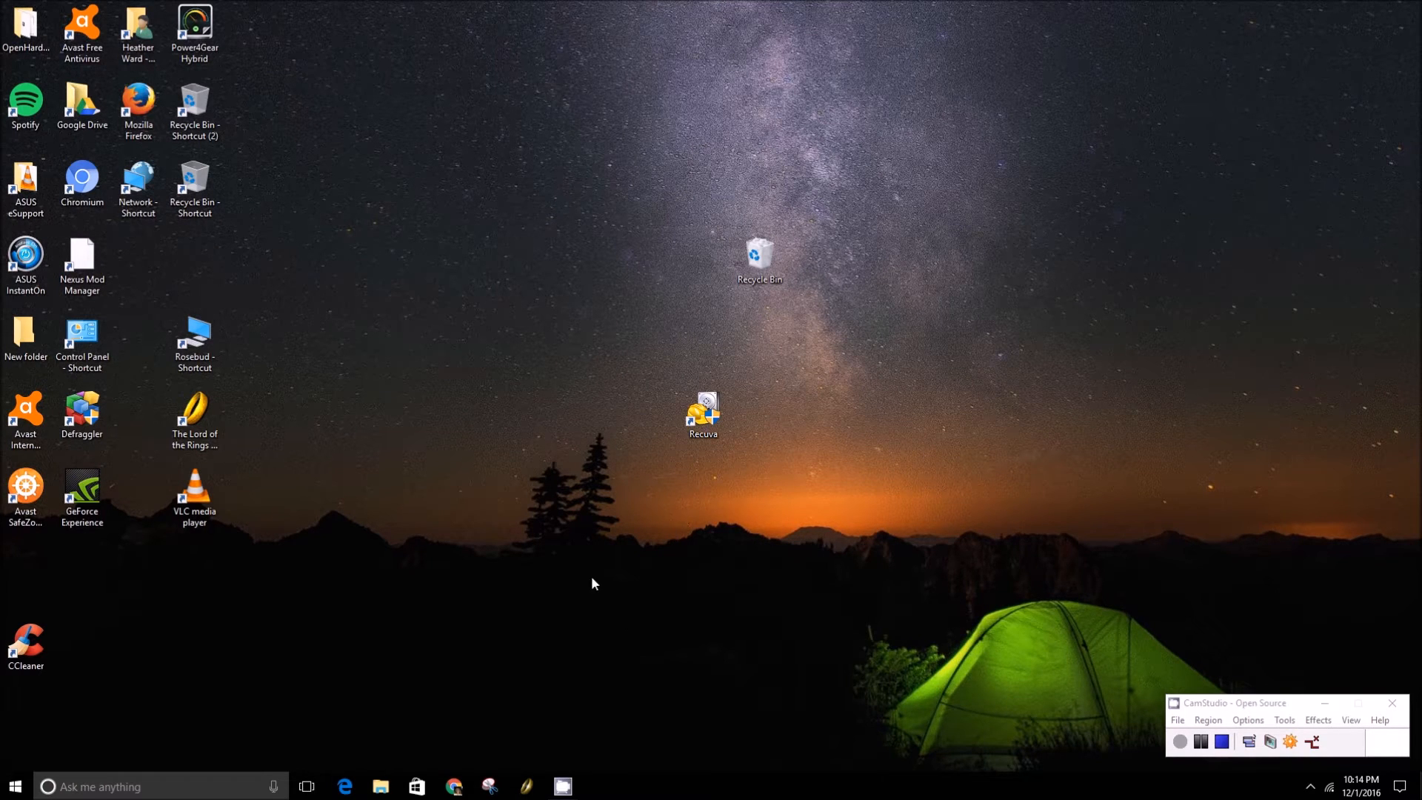
mouse_move(630, 455)
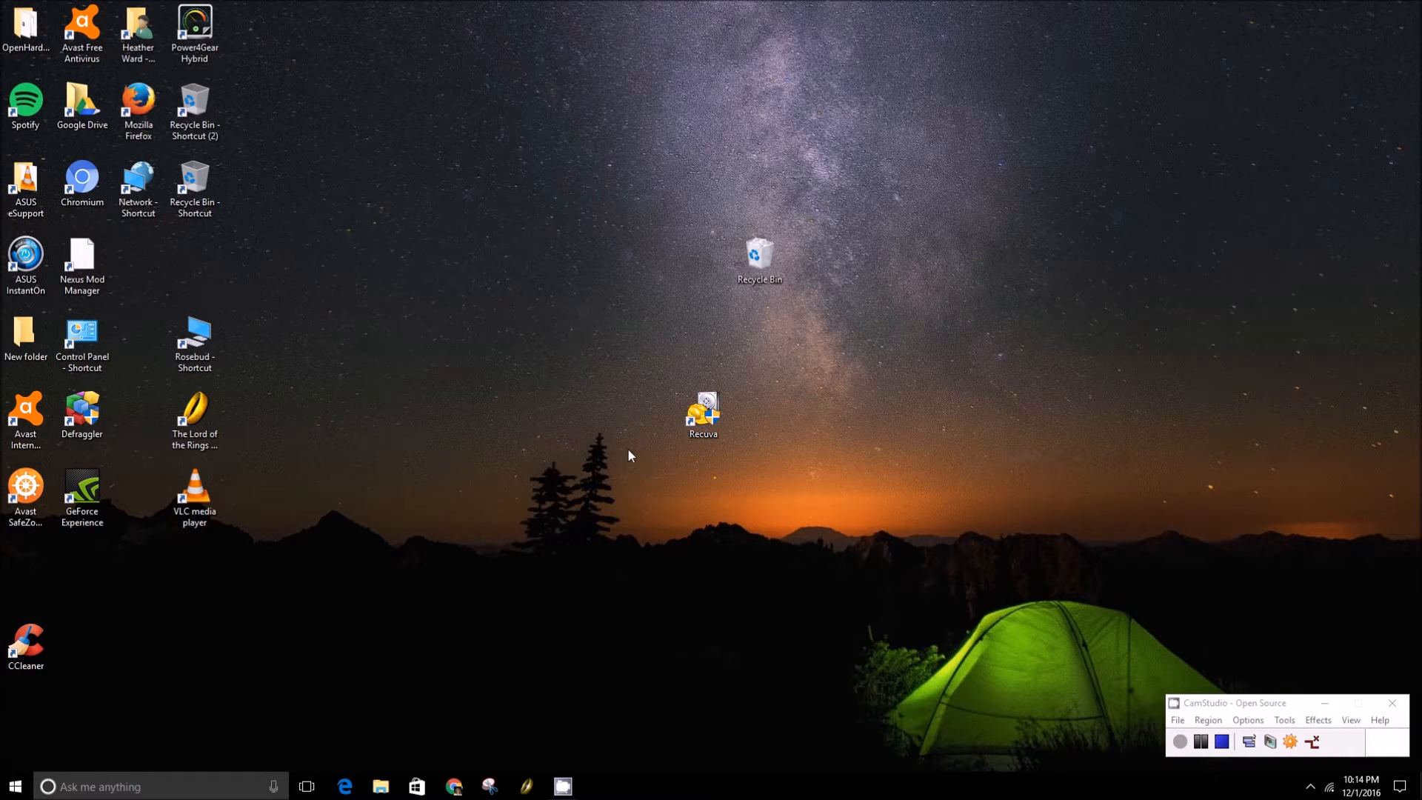
Launch Recuva and set the wizard to find Pictures with the 'I'm not sure' location kept
double_click(702, 414)
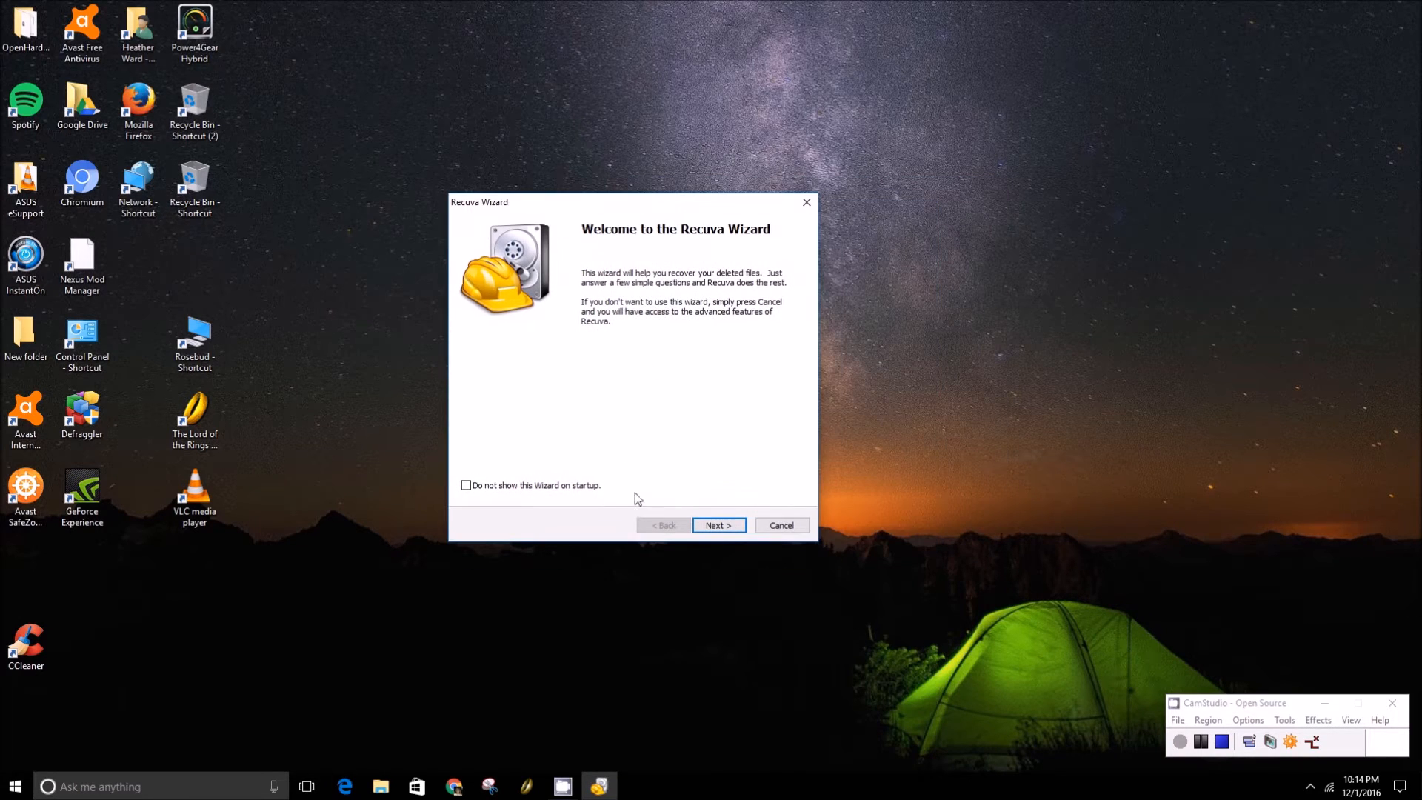
click(717, 524)
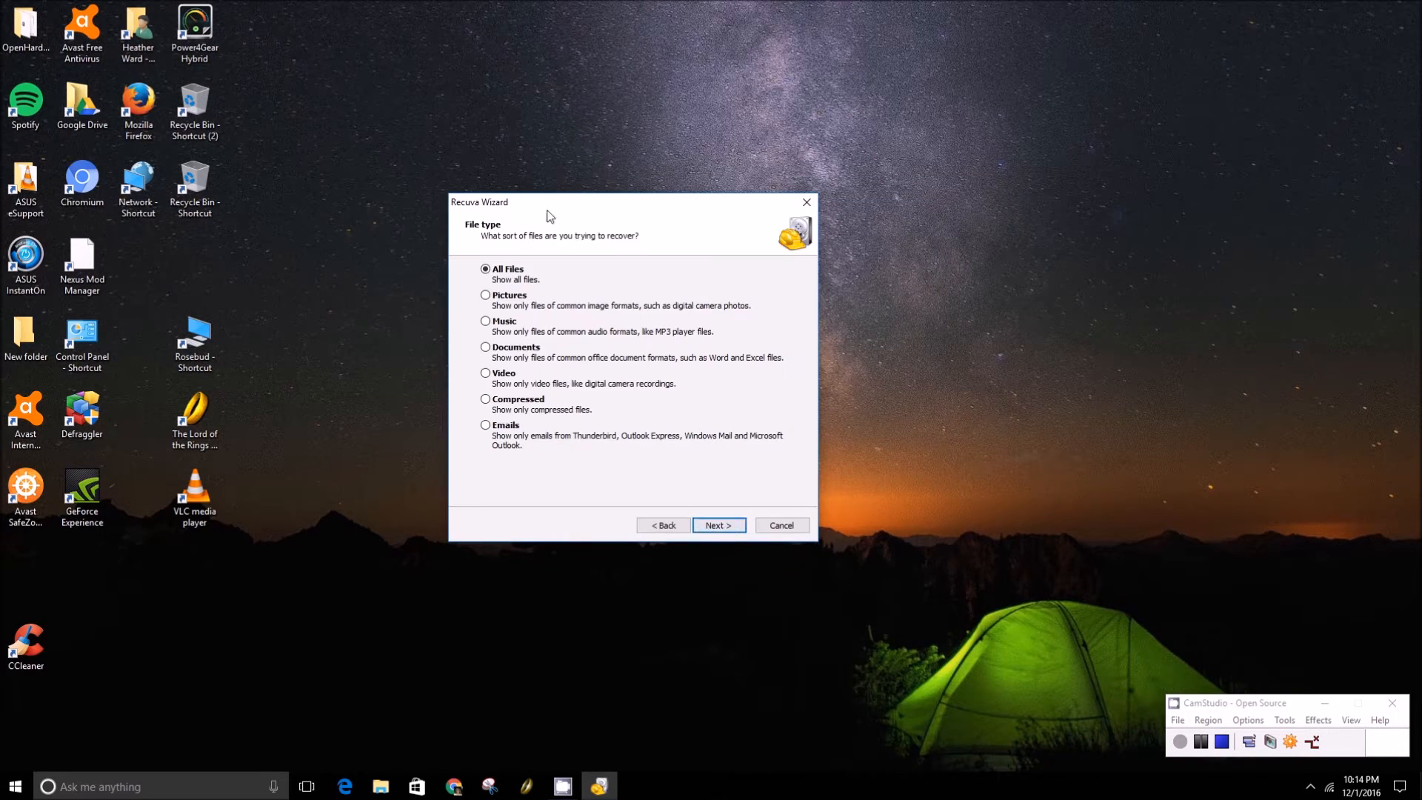
mouse_move(546, 369)
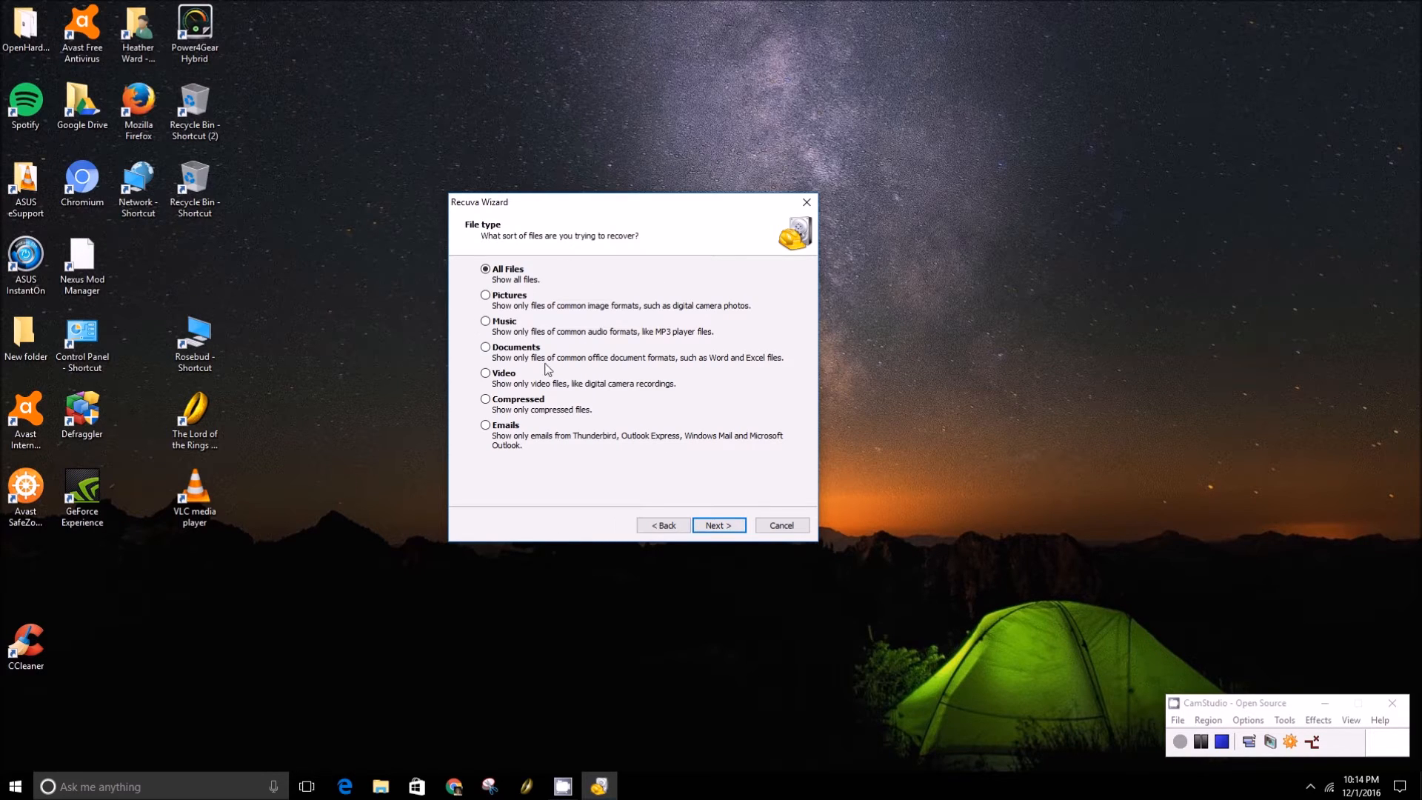
mouse_move(465, 314)
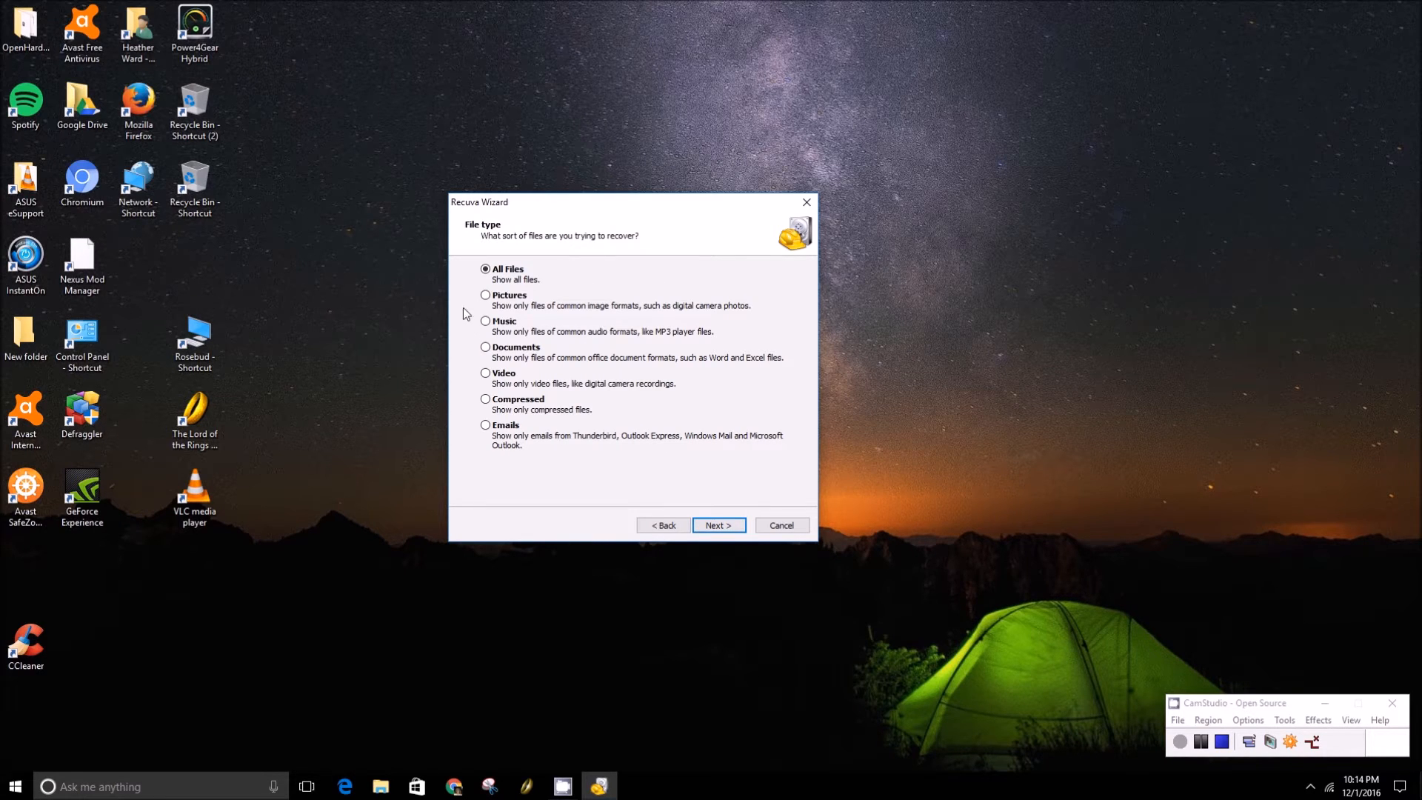
mouse_move(575, 333)
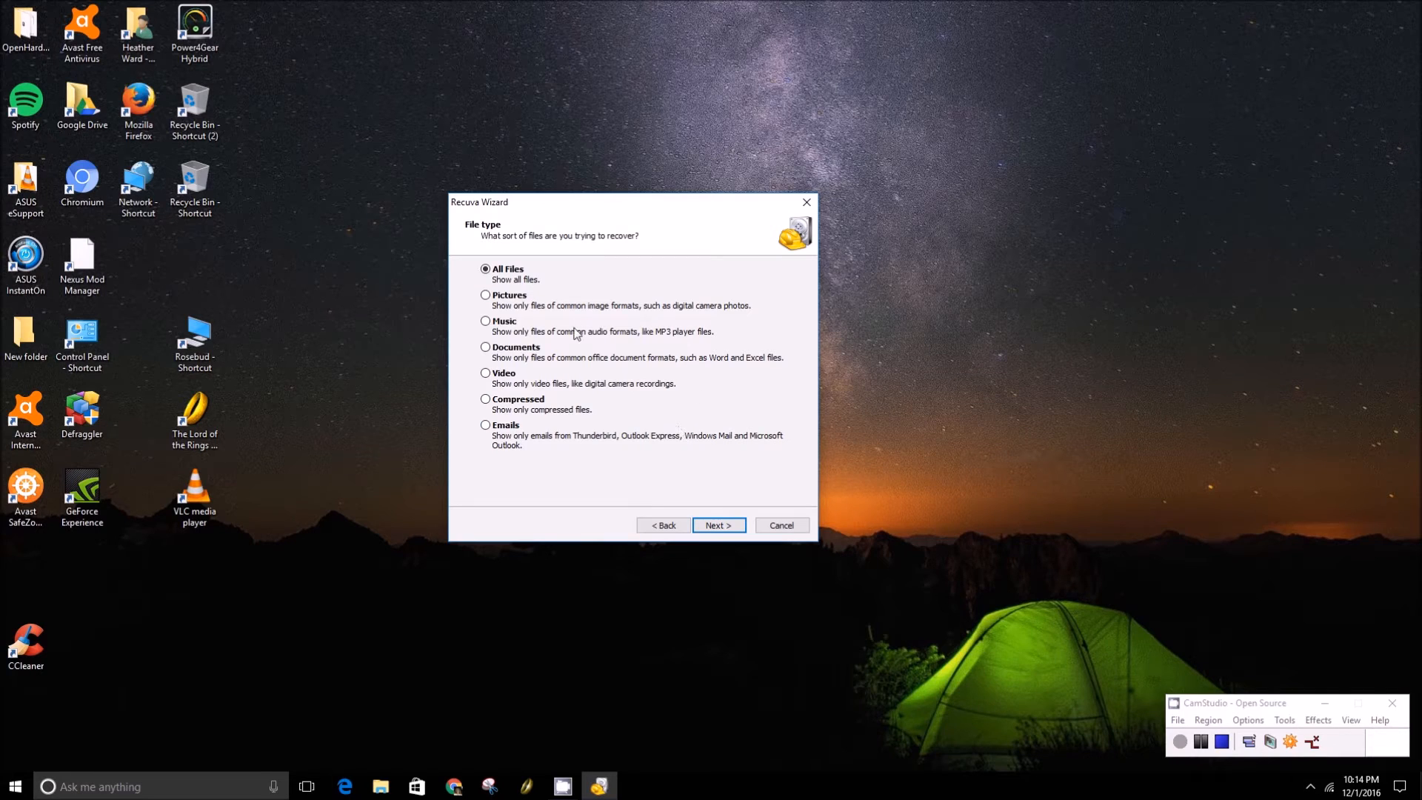
click(486, 295)
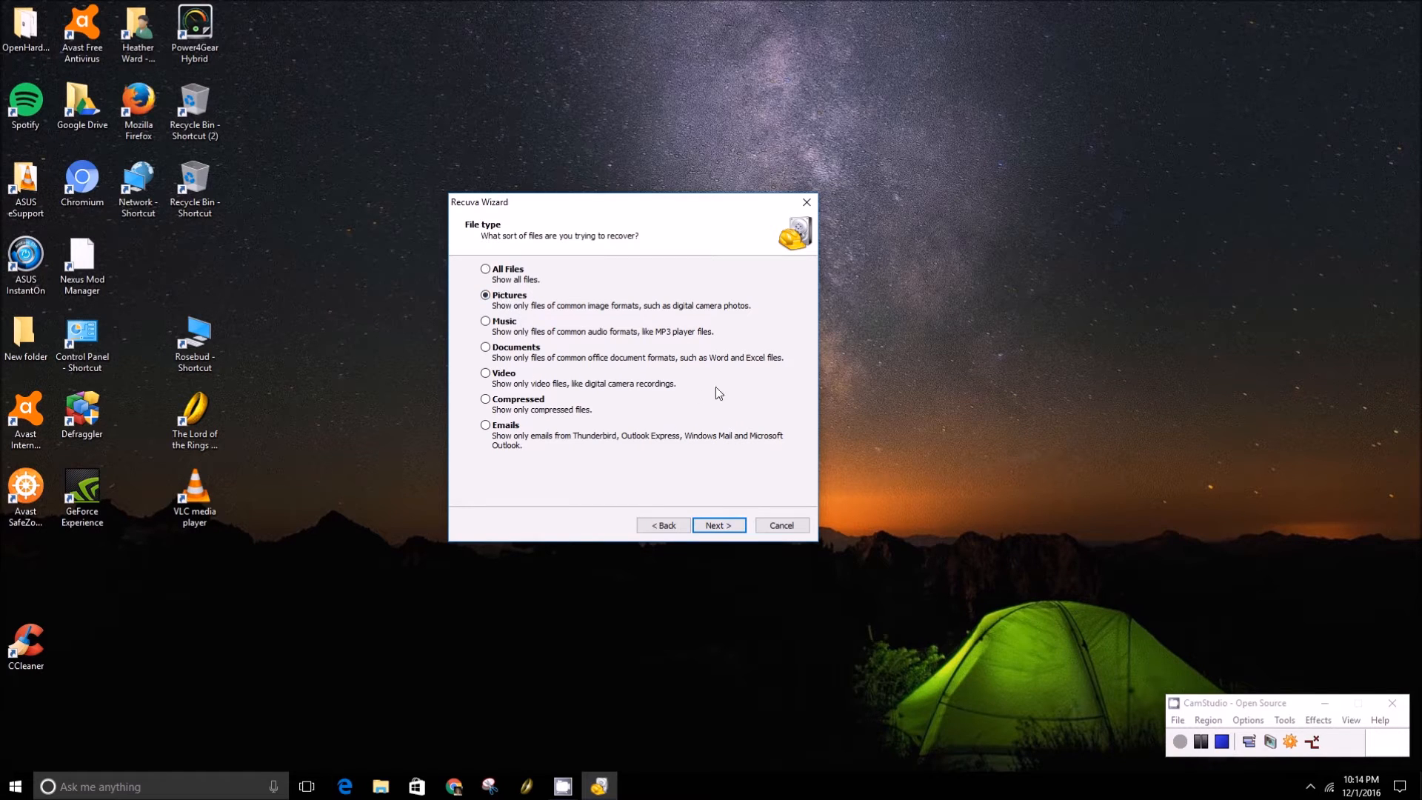
mouse_move(717, 526)
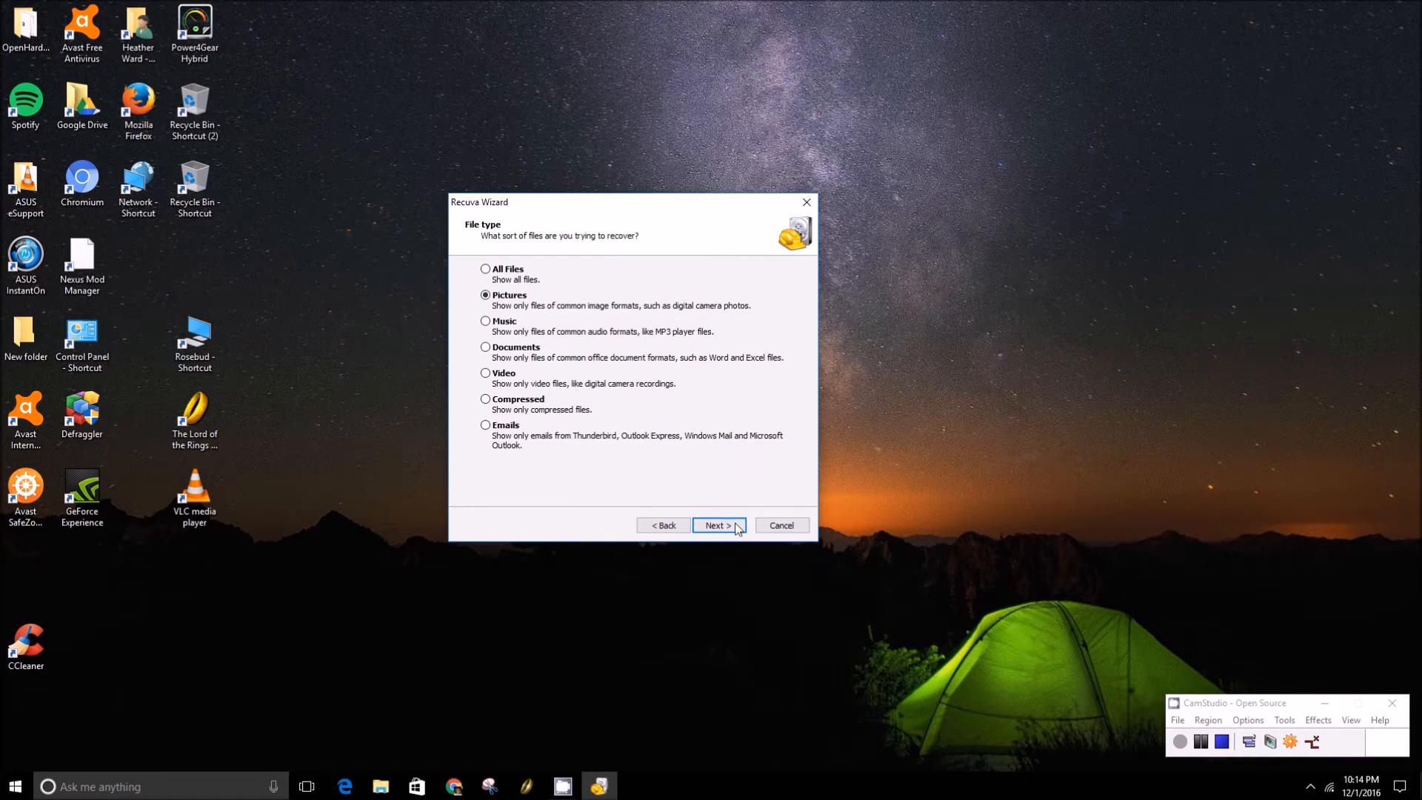
click(717, 524)
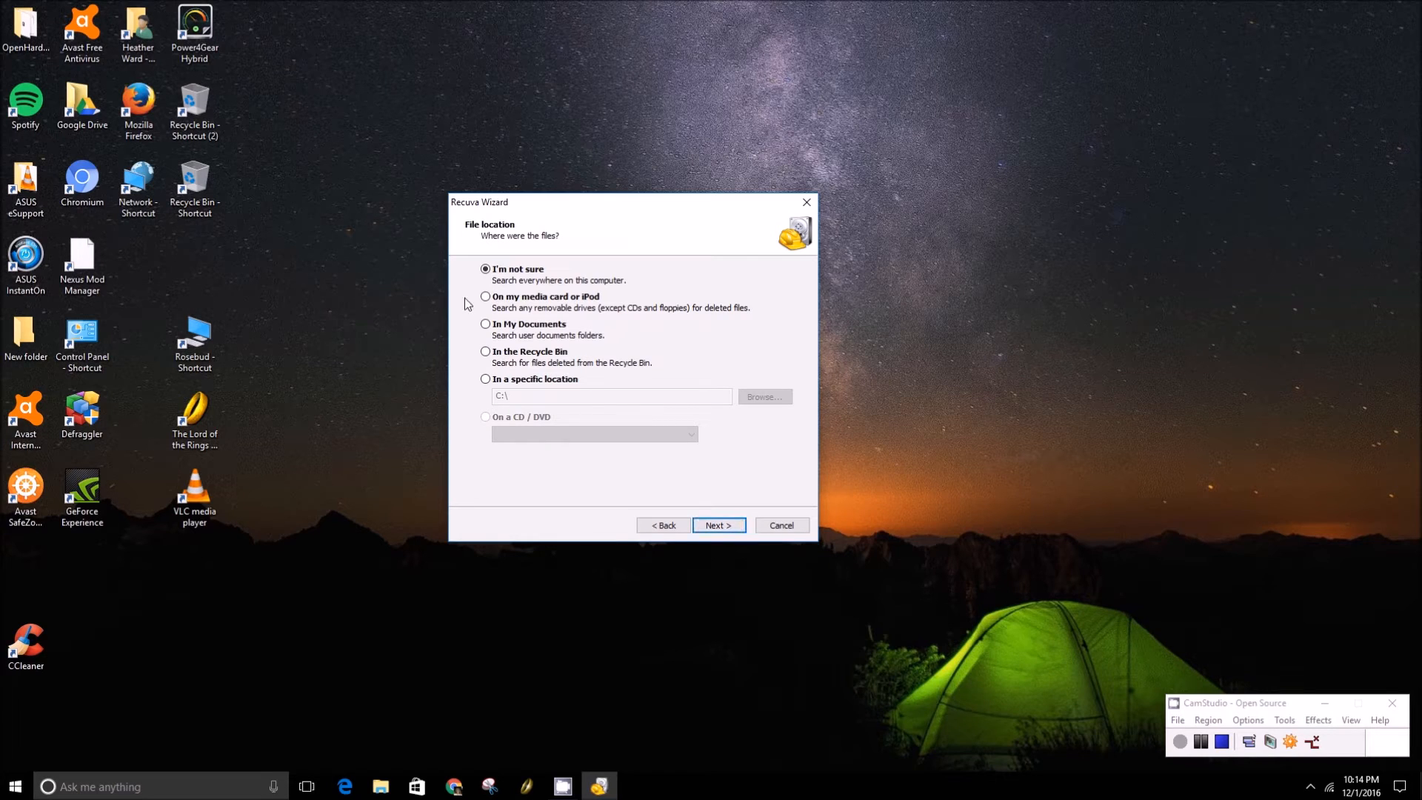
mouse_move(644, 273)
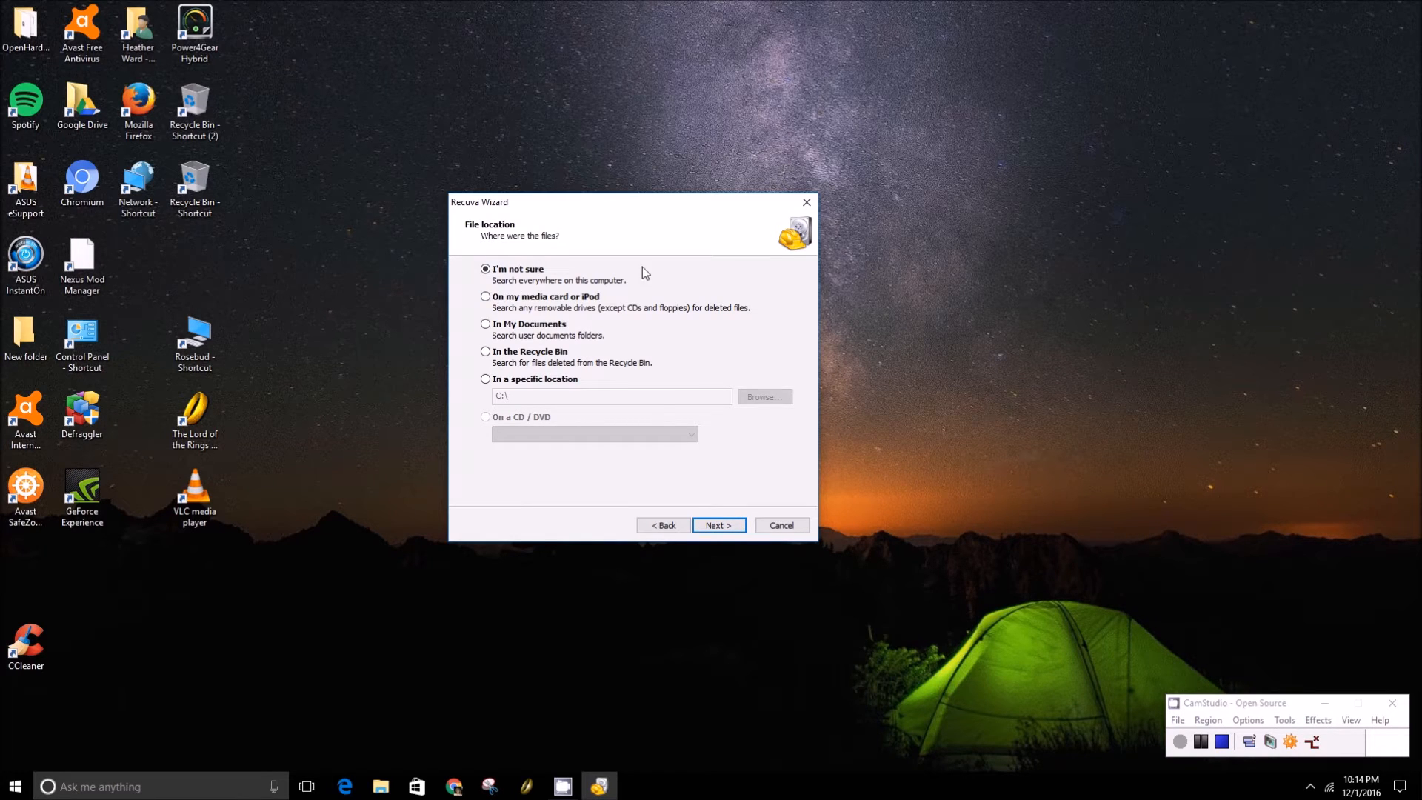
click(717, 524)
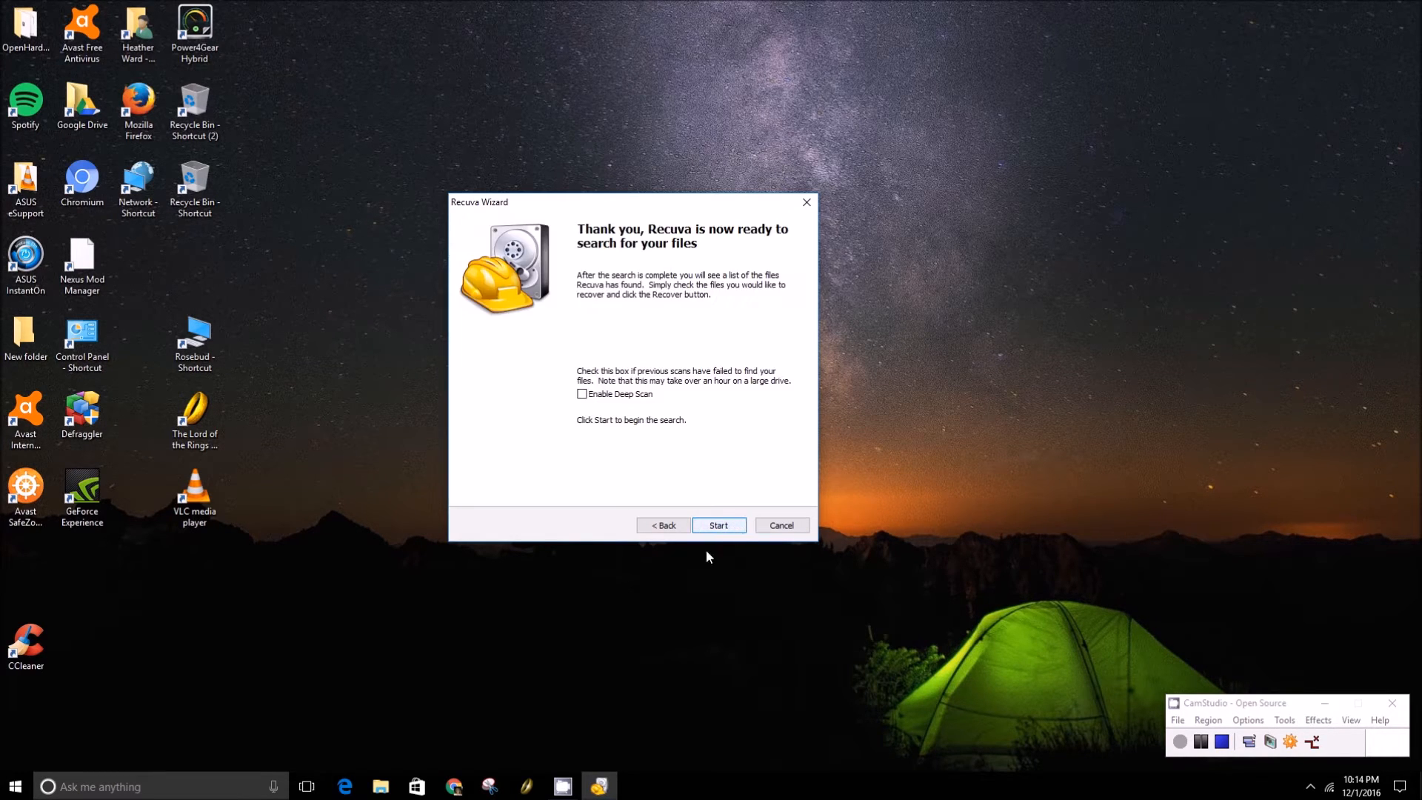
Start the scan and let it finish, listing 13,164 found files
click(718, 525)
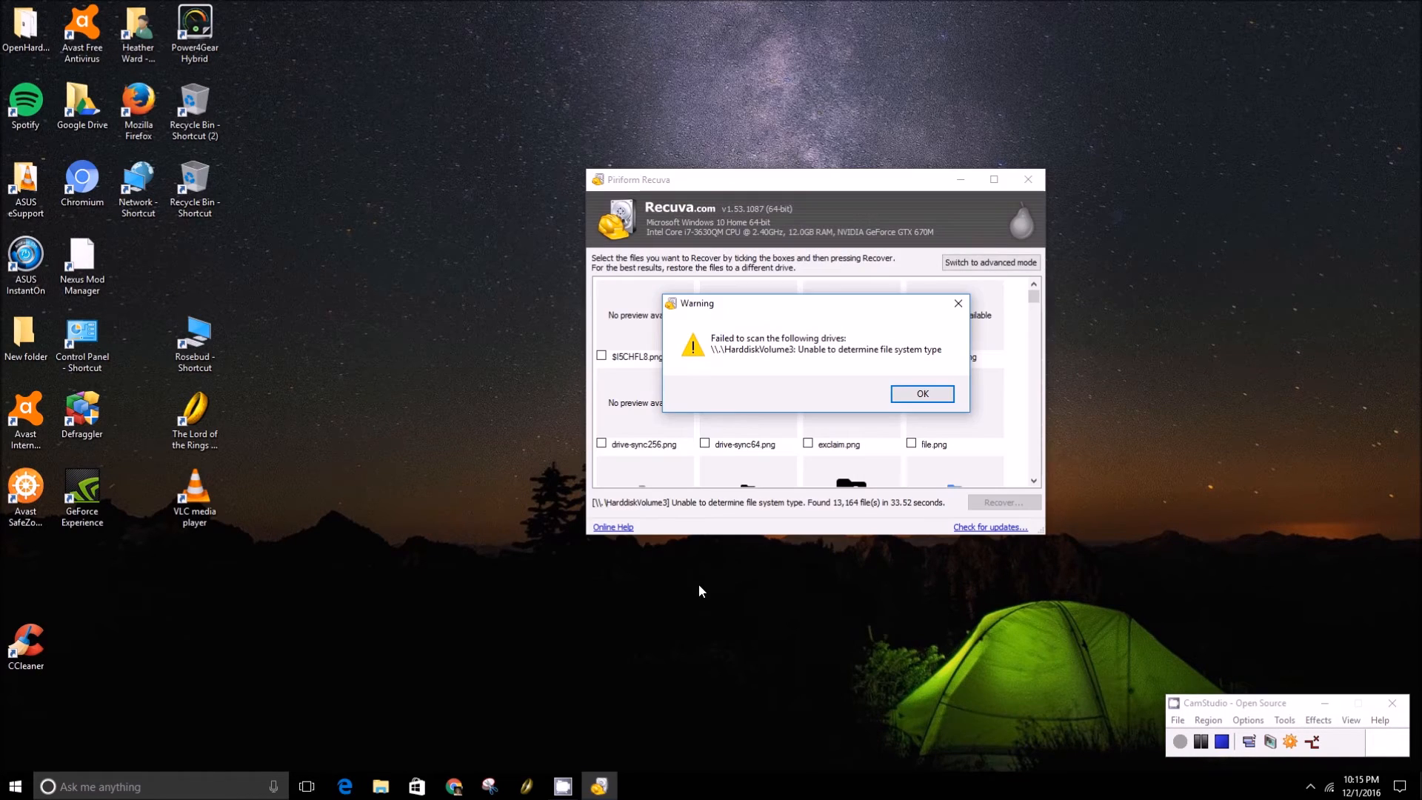
mouse_move(923, 394)
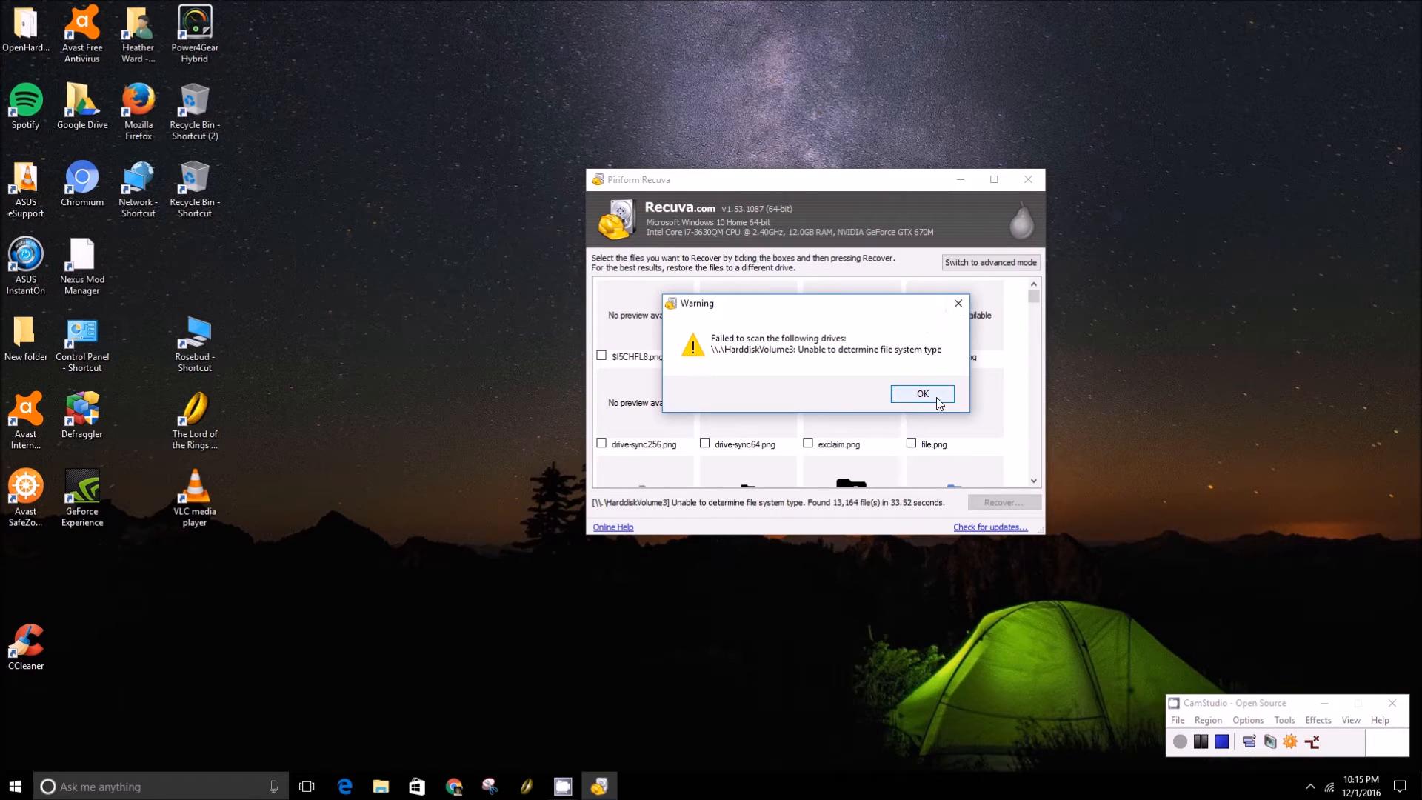
Dismiss the drive warning and browse the results down to menu_folder_2x.png
click(921, 394)
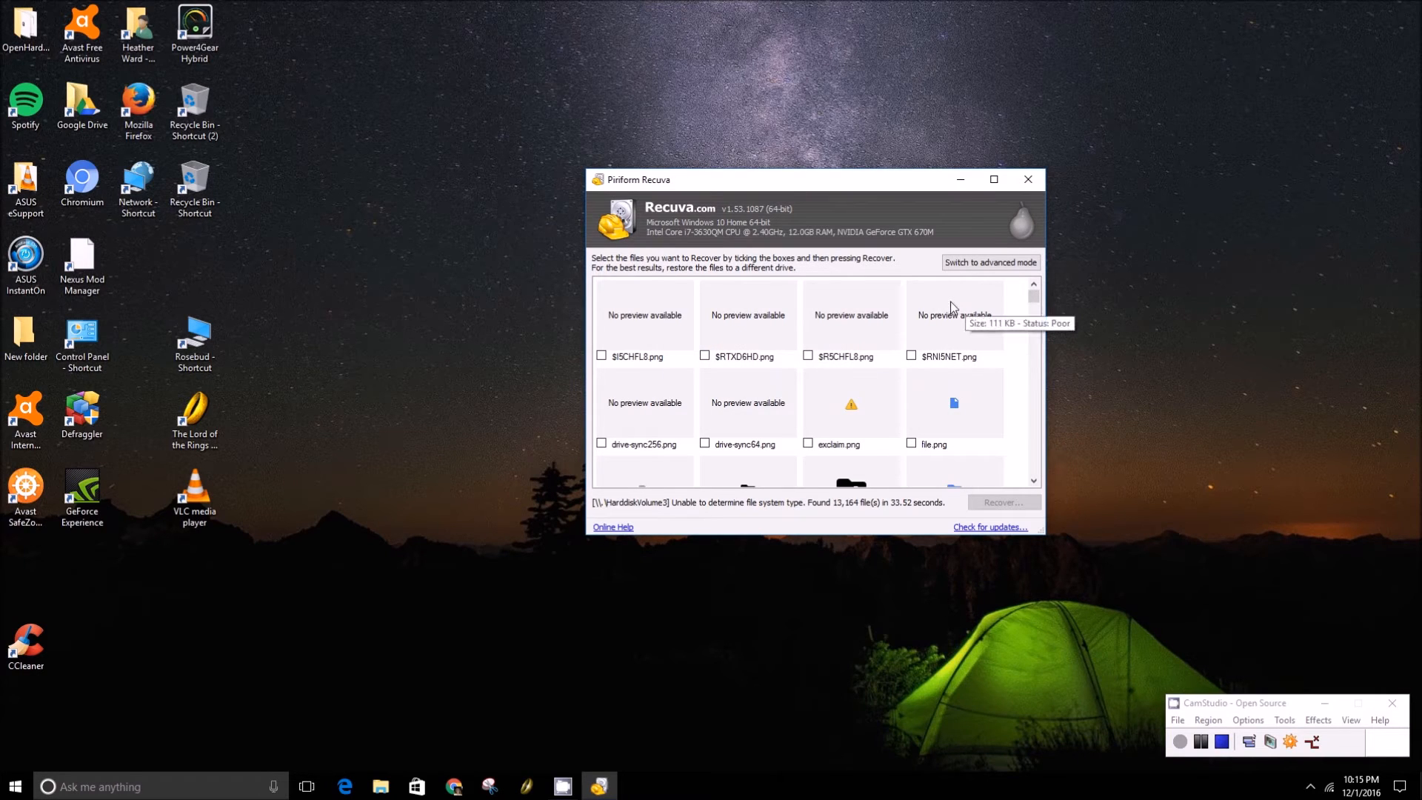
mouse_move(914, 502)
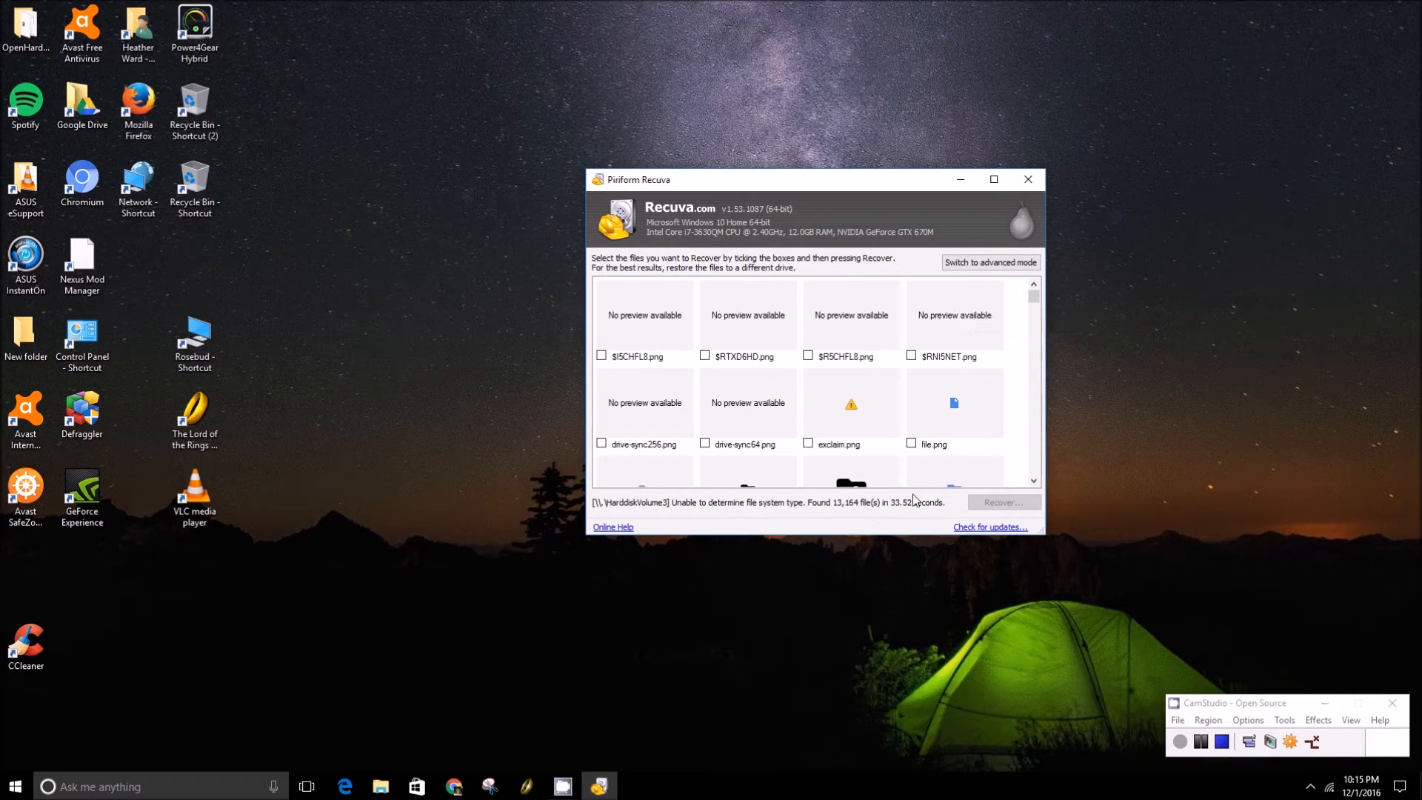
mouse_move(819, 179)
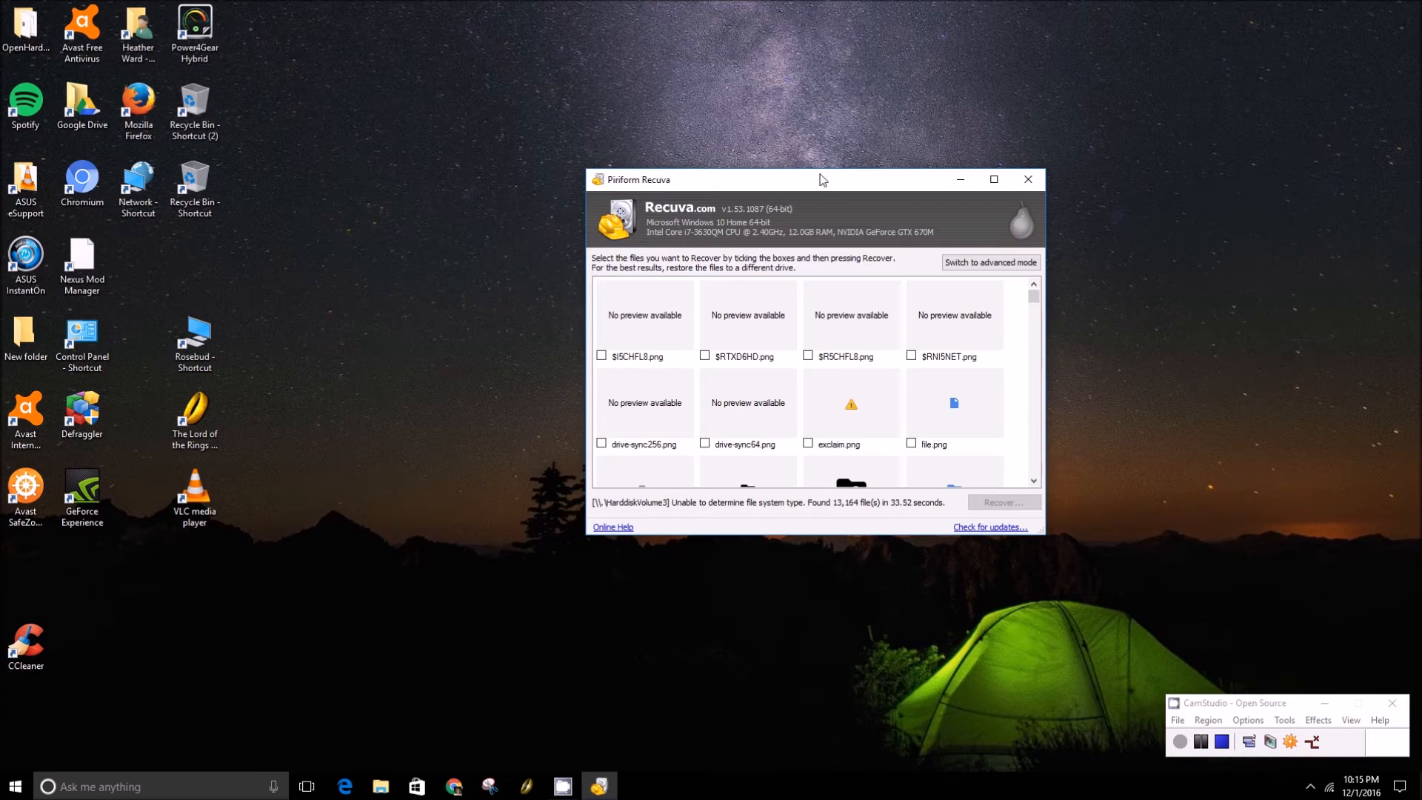
mouse_move(643, 209)
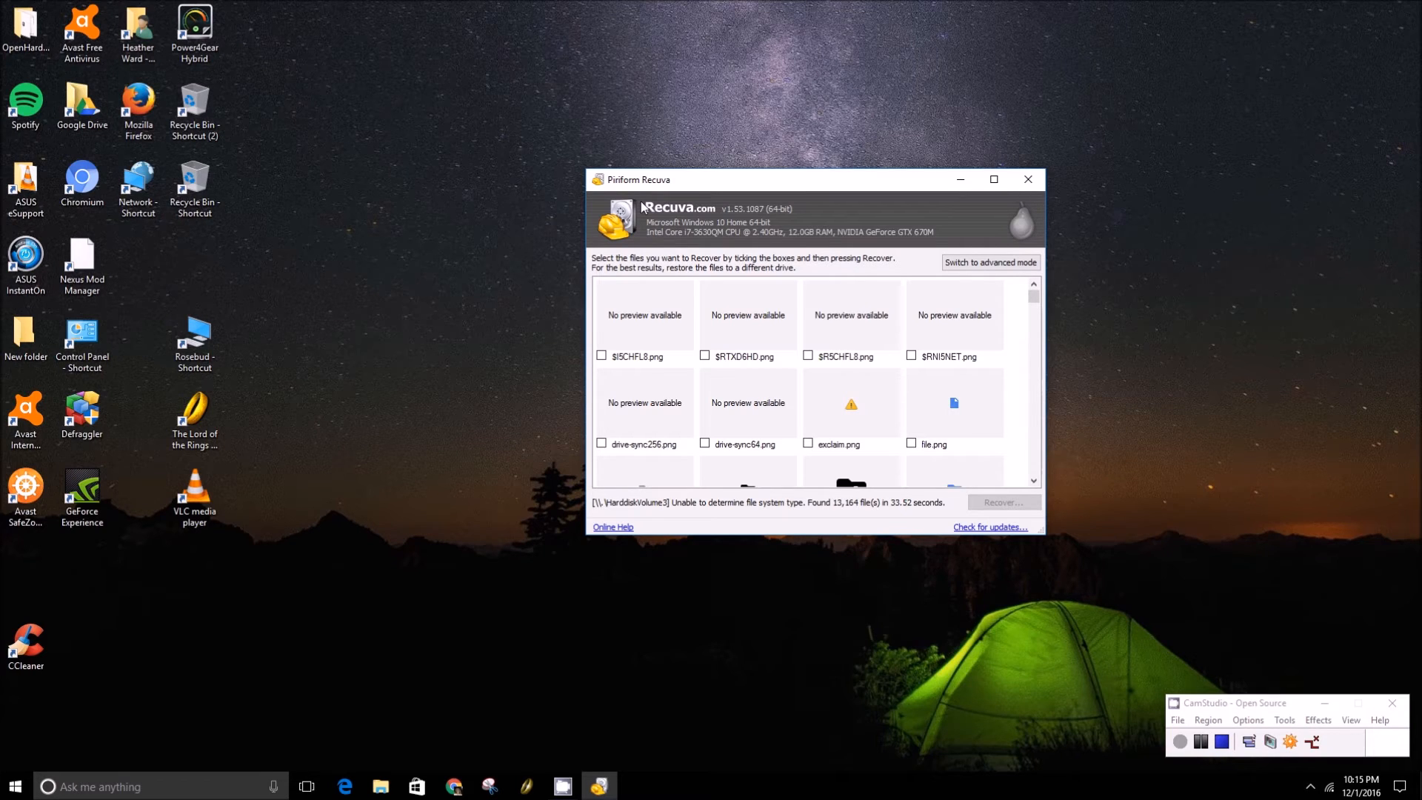
scroll(down, 3)
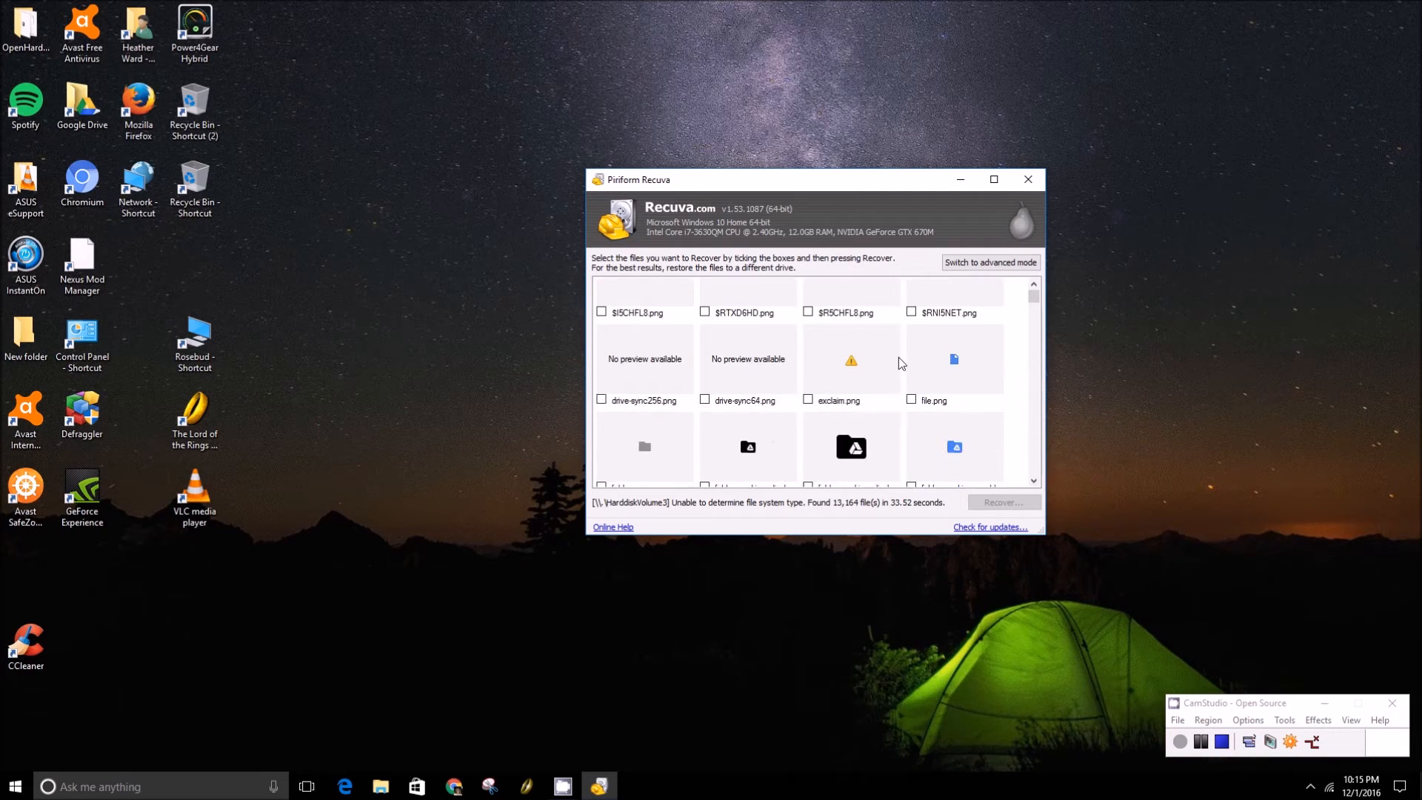
scroll(down, 3)
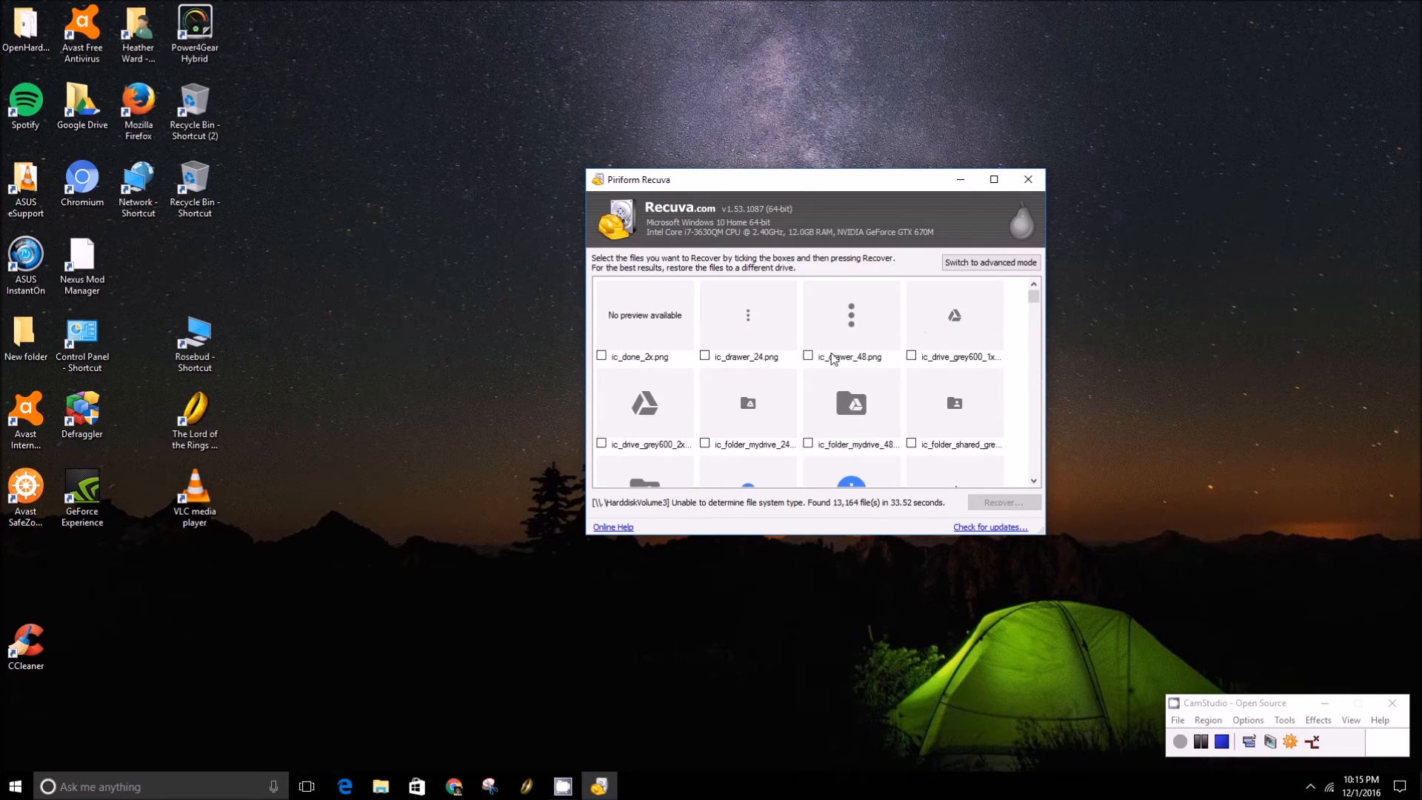
scroll(down, 3)
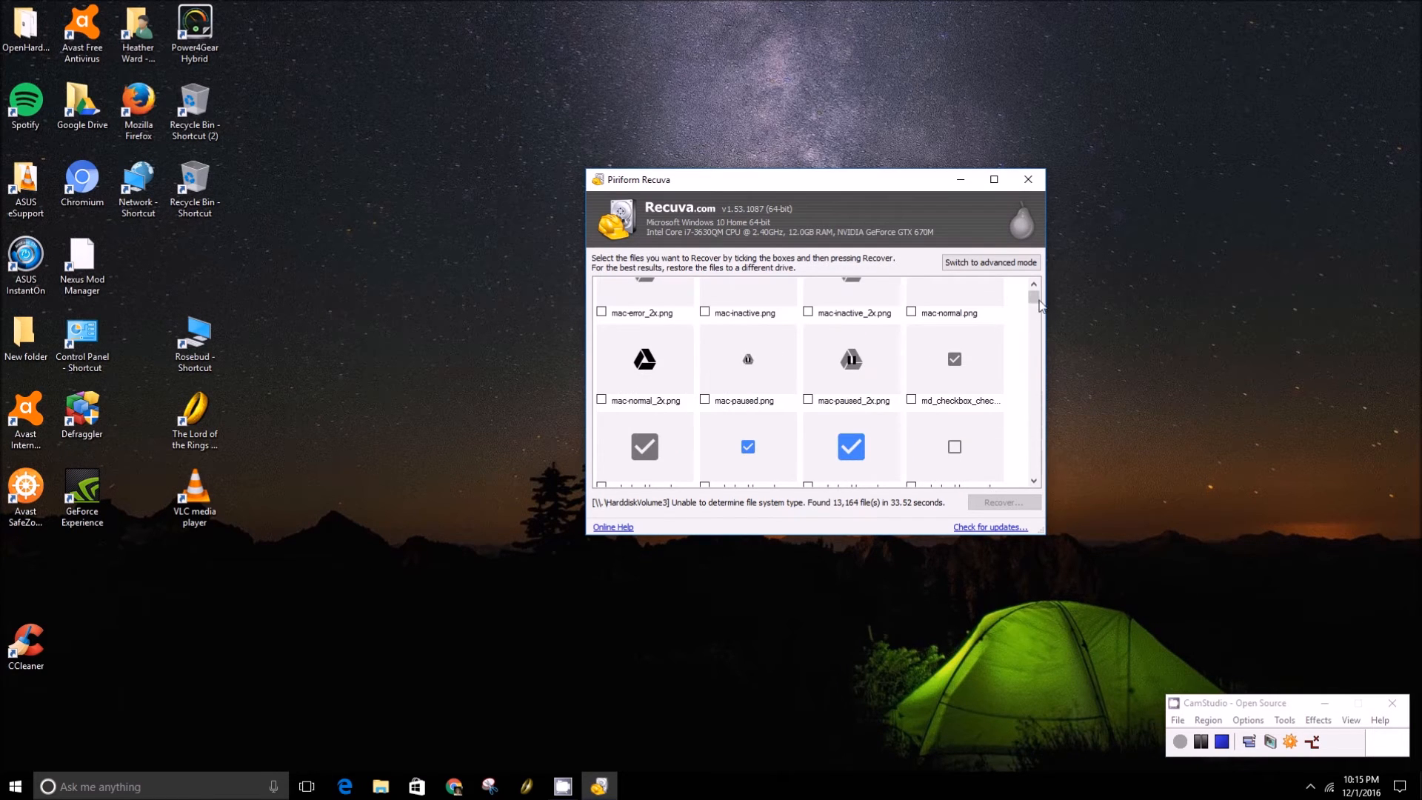
scroll(down, 3)
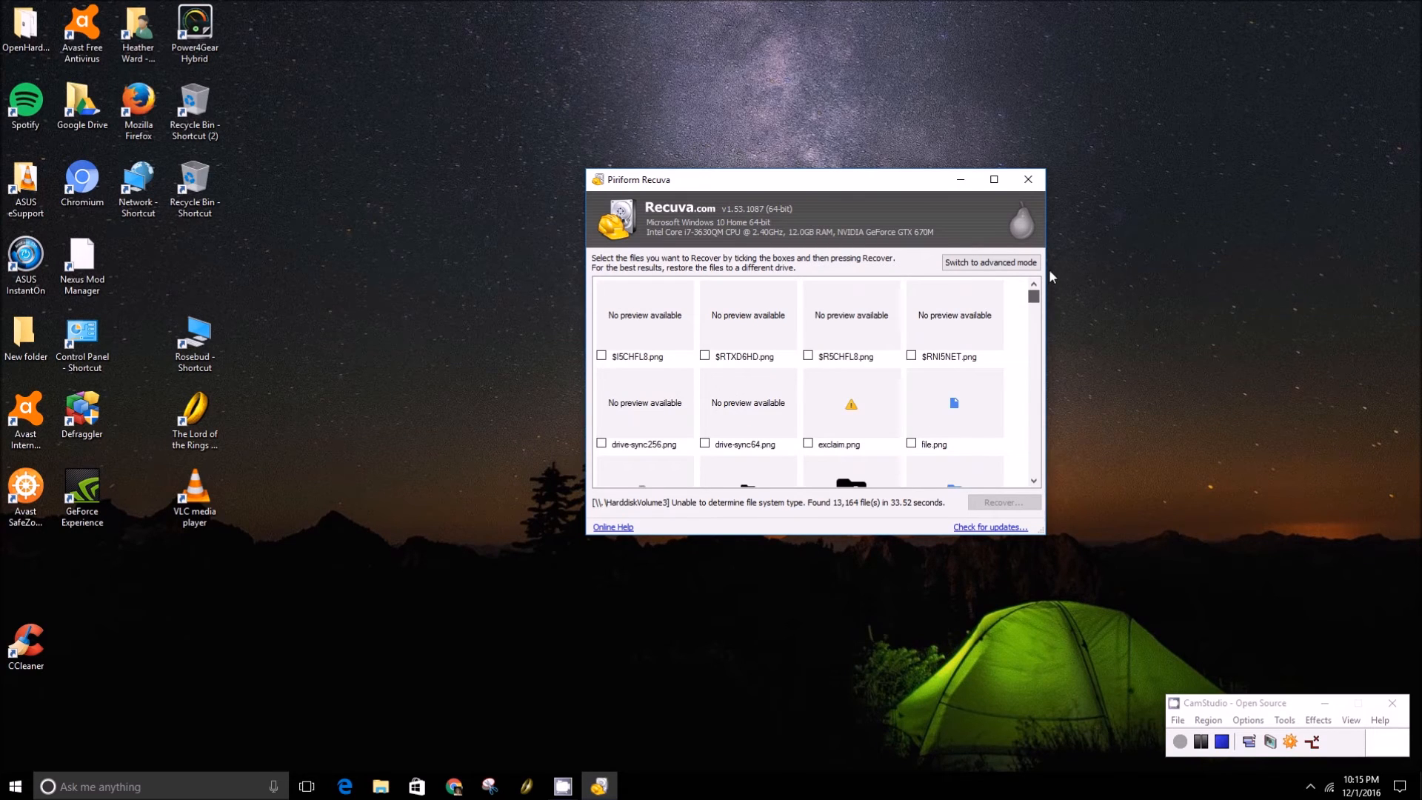
scroll(down, 3)
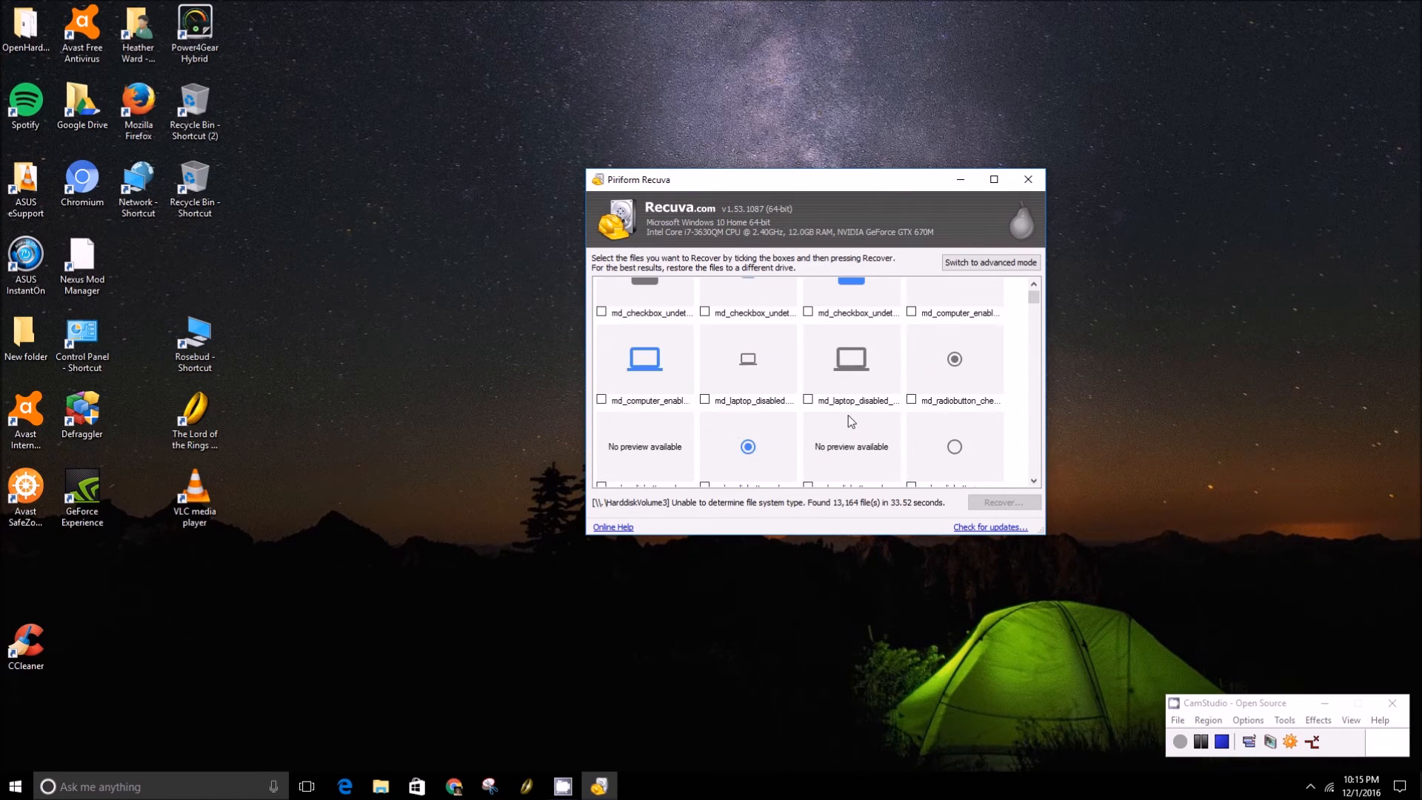
scroll(down, 3)
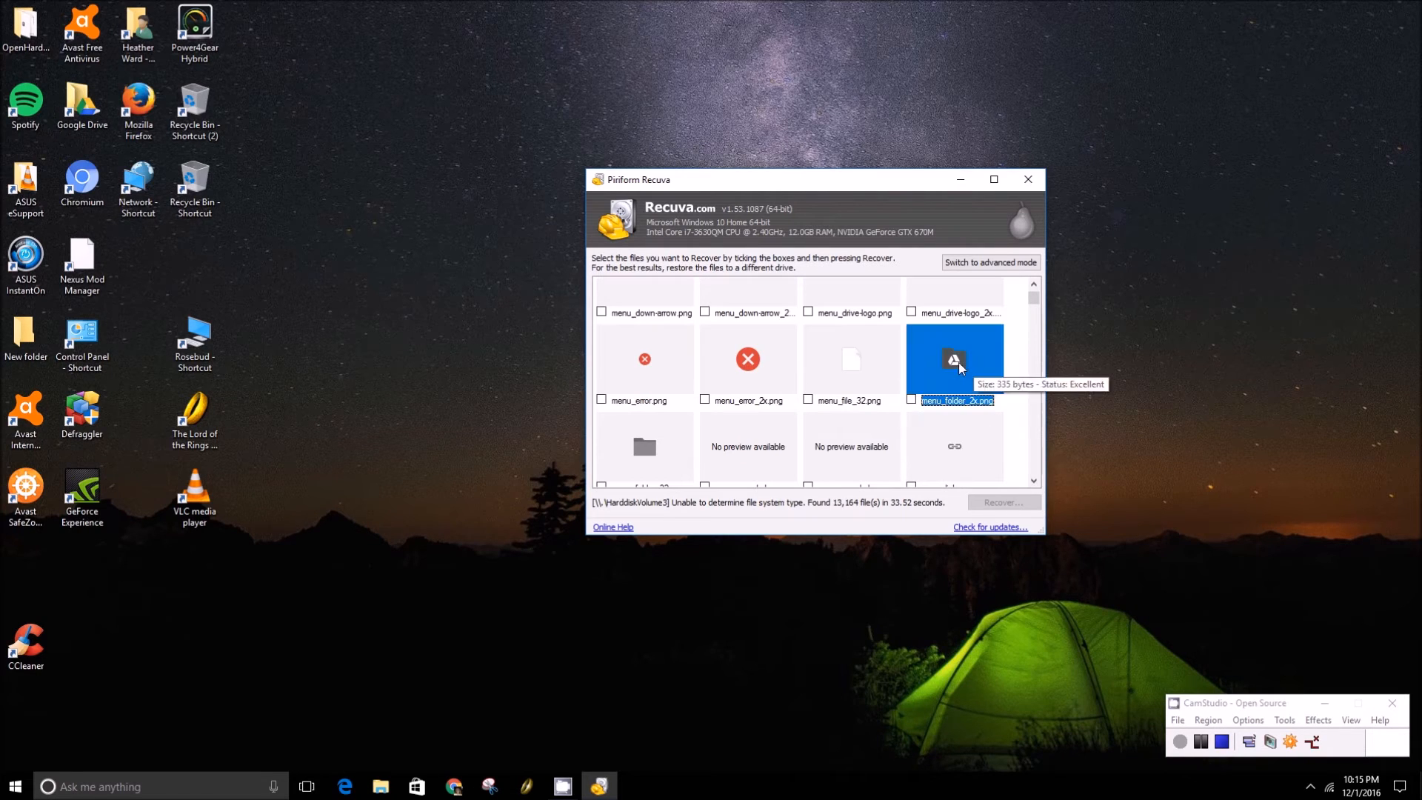
mouse_move(919, 406)
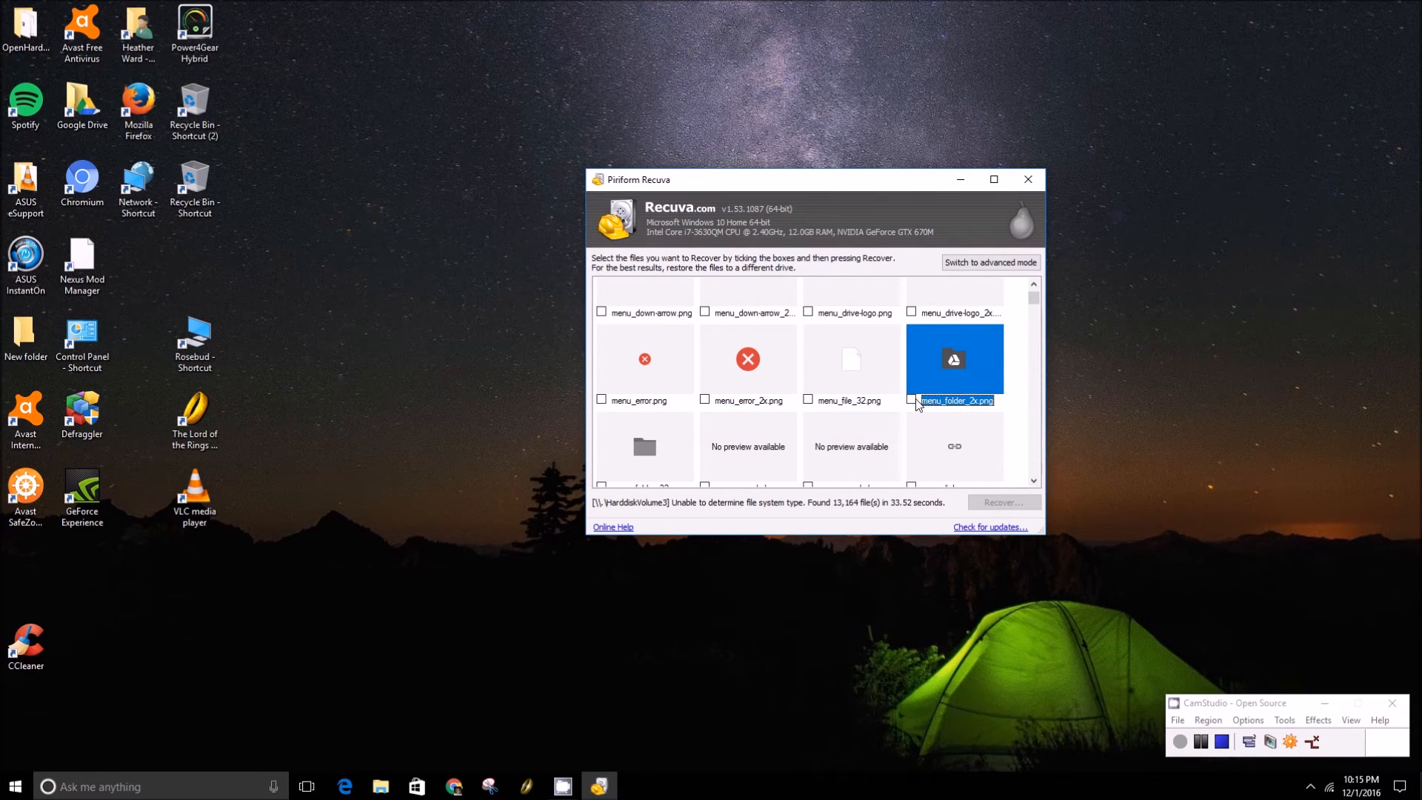
Tick menu_folder_2x.png, recover it to a browsed folder, and decline the same-drive restore
click(911, 402)
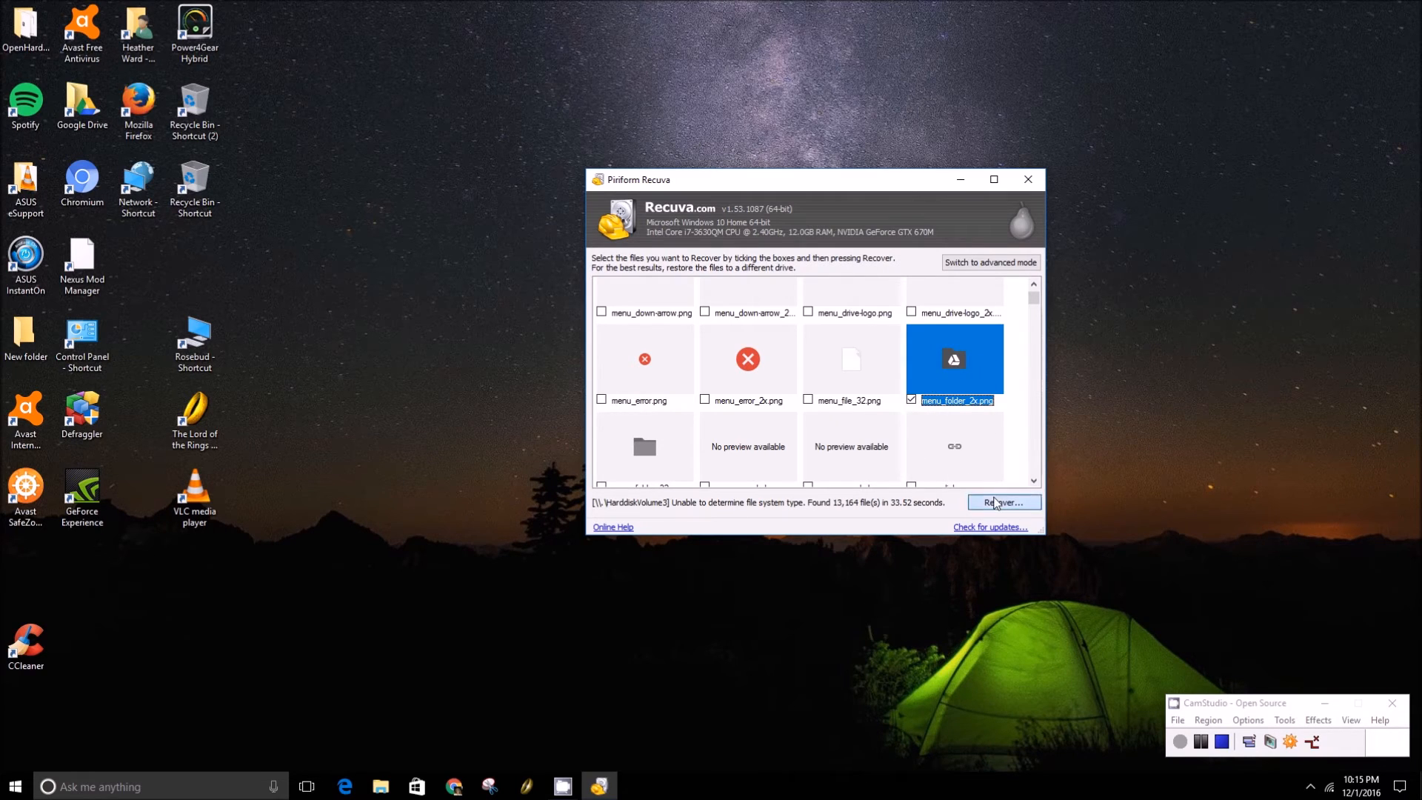
click(1003, 503)
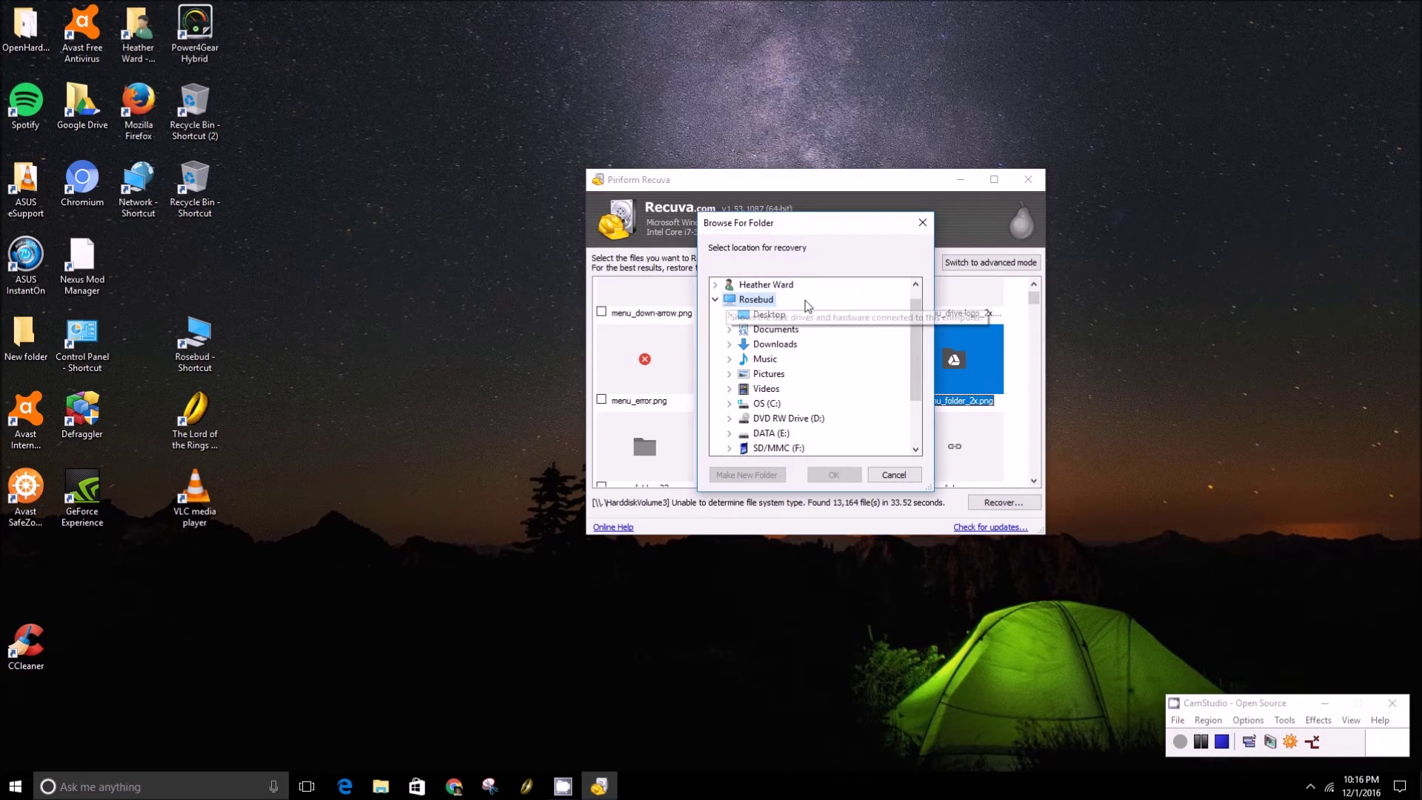
mouse_move(771, 373)
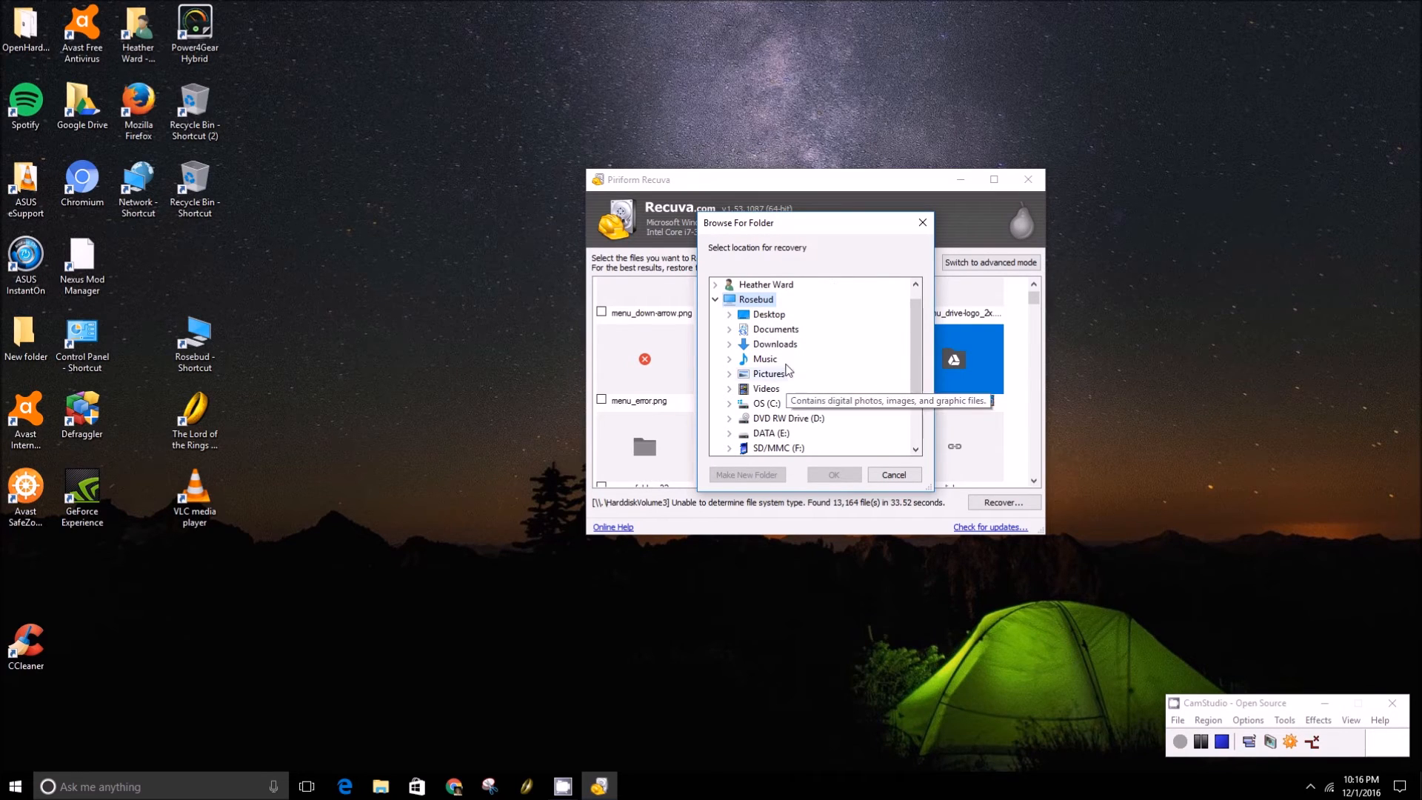
click(833, 474)
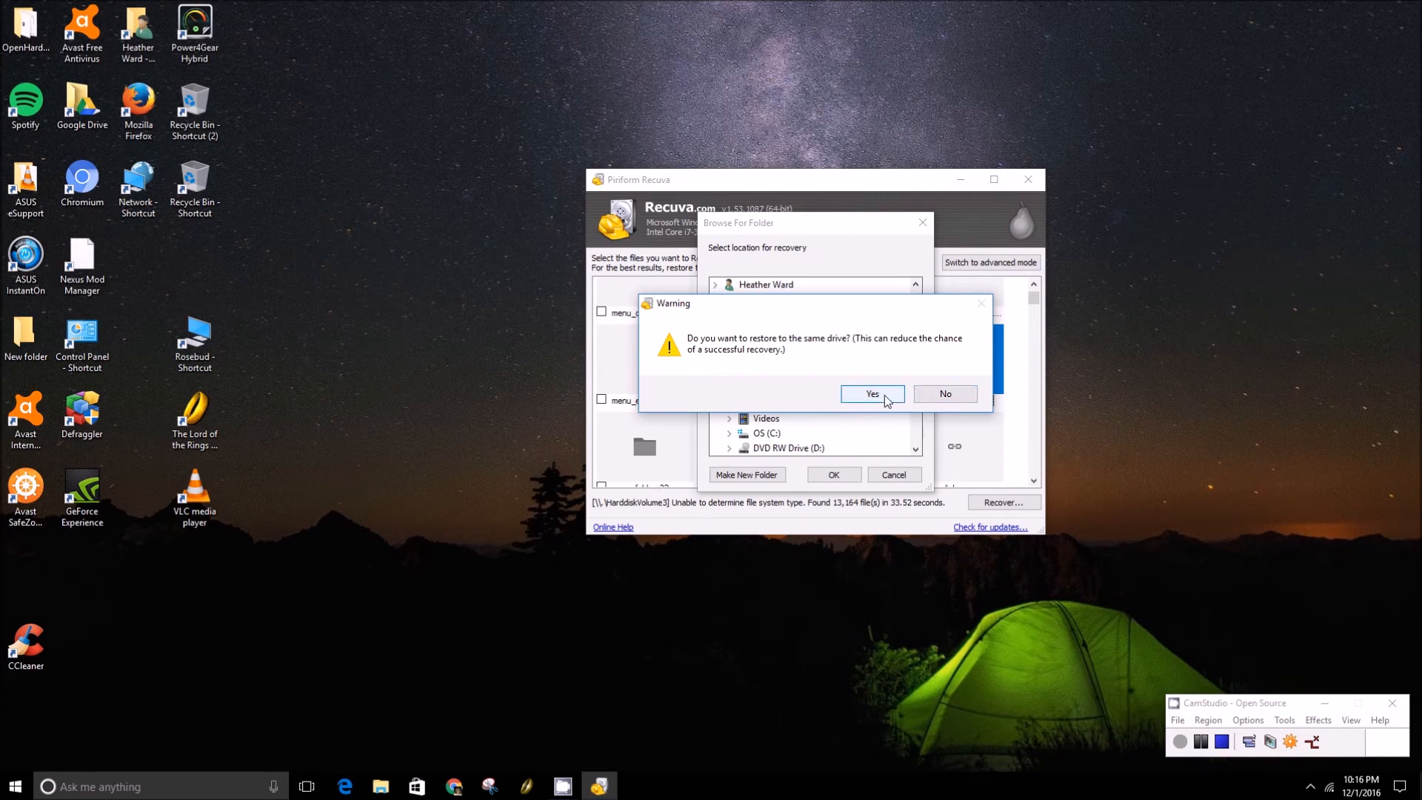
mouse_move(880, 406)
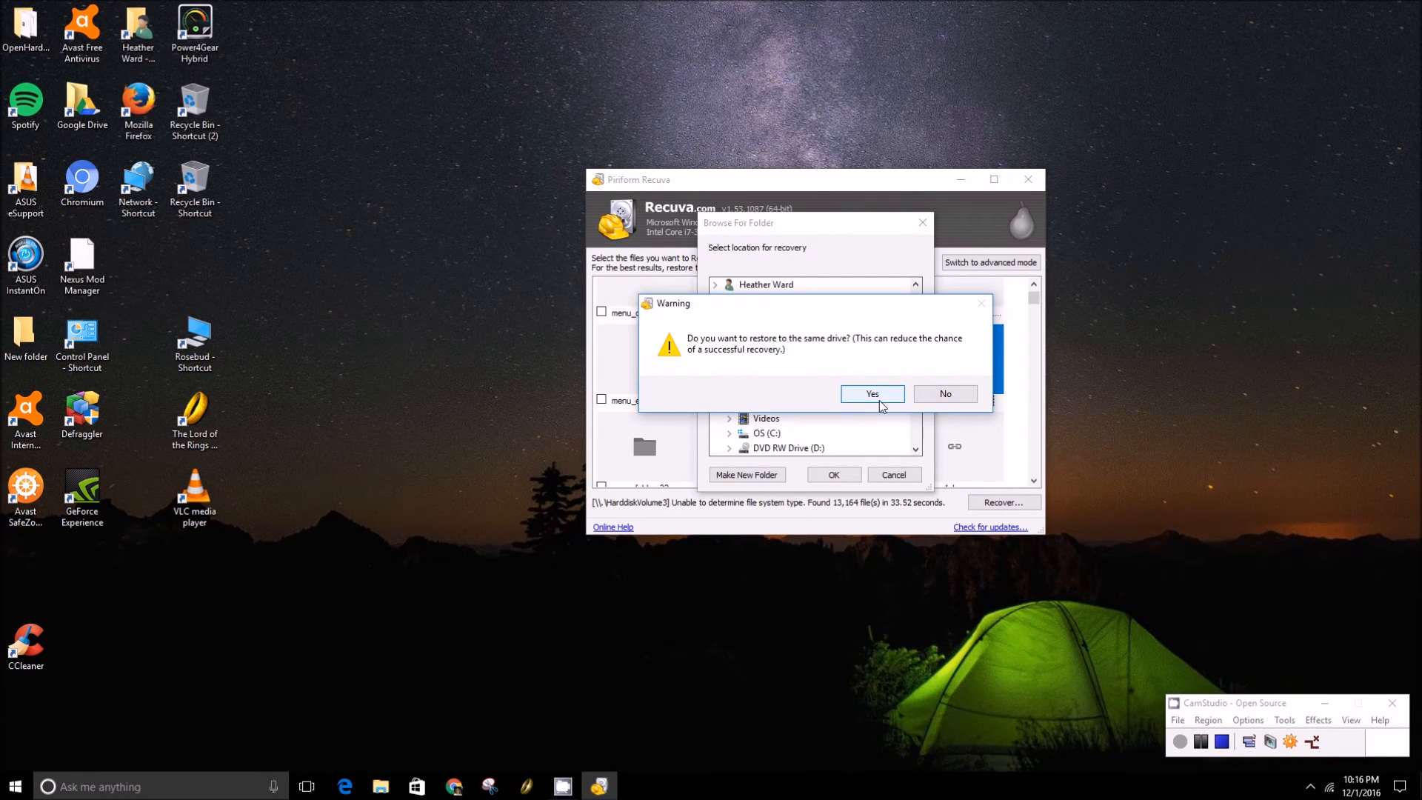
mouse_move(979, 354)
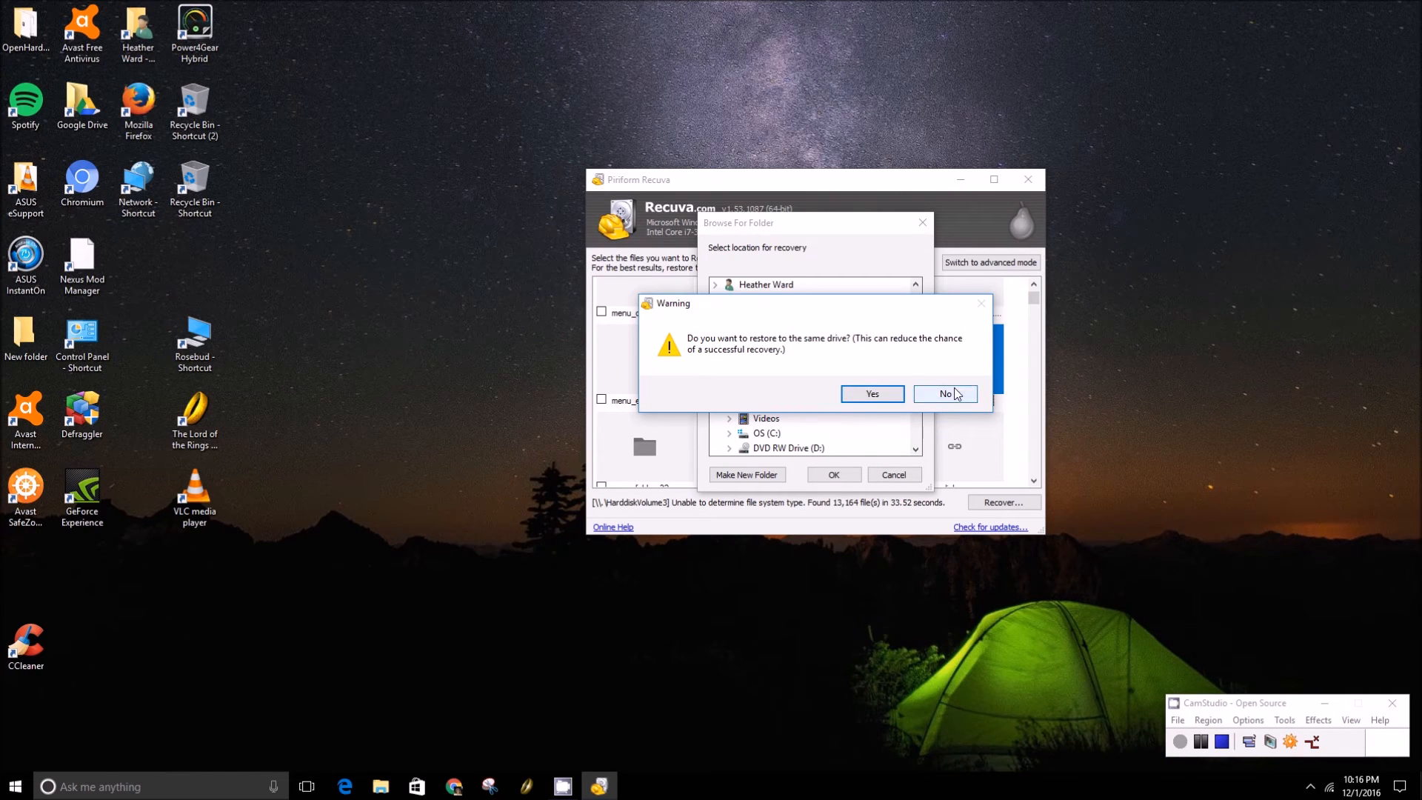
mouse_move(782, 447)
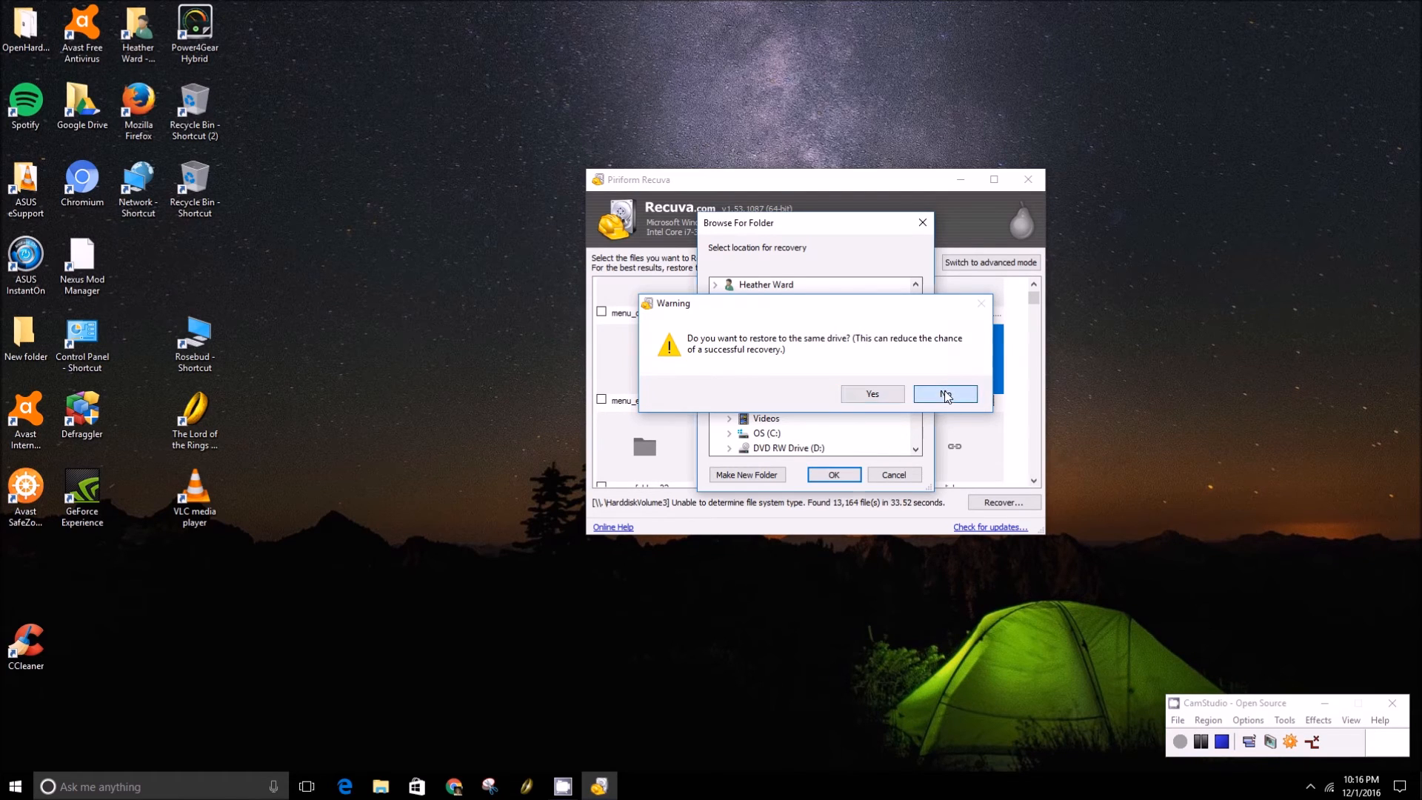
click(943, 394)
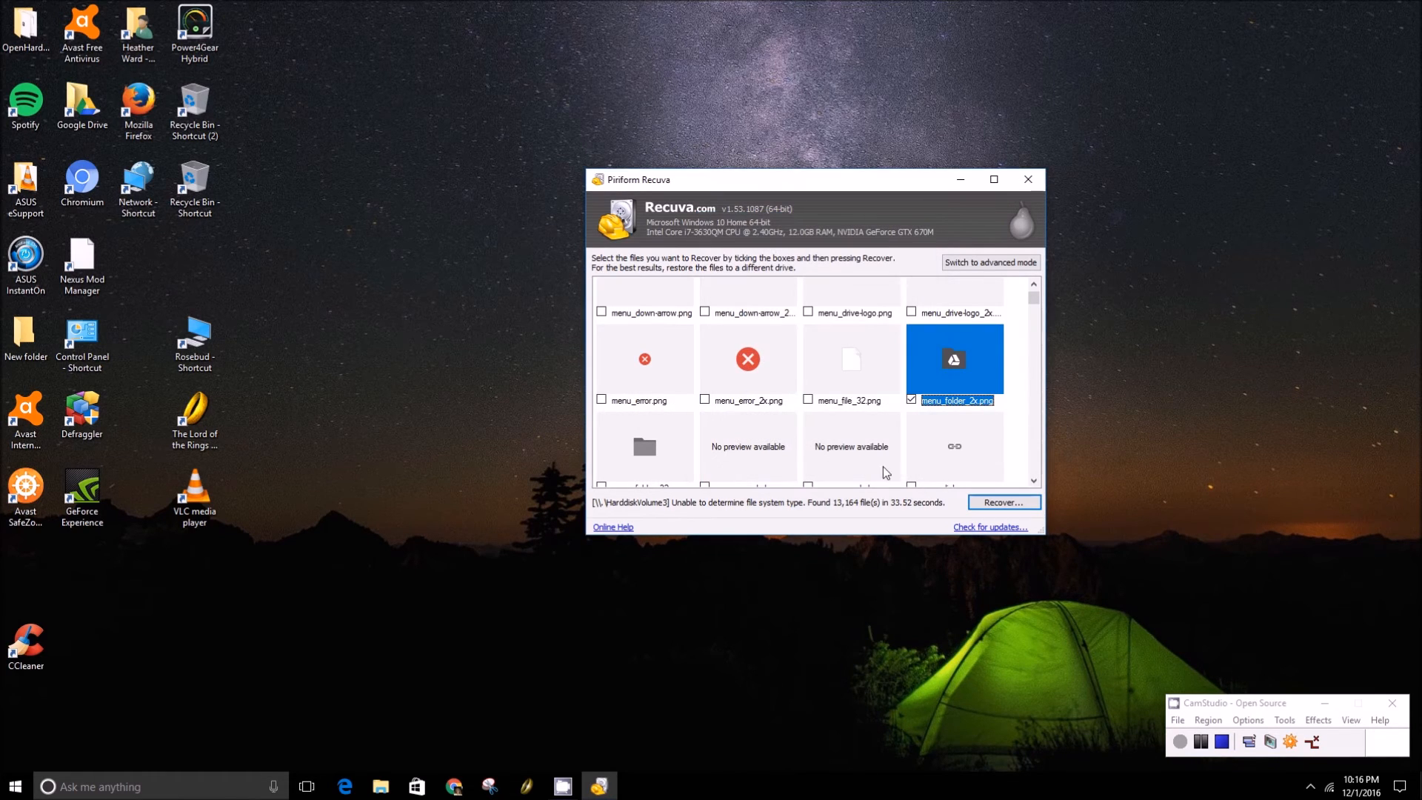
mouse_move(763, 533)
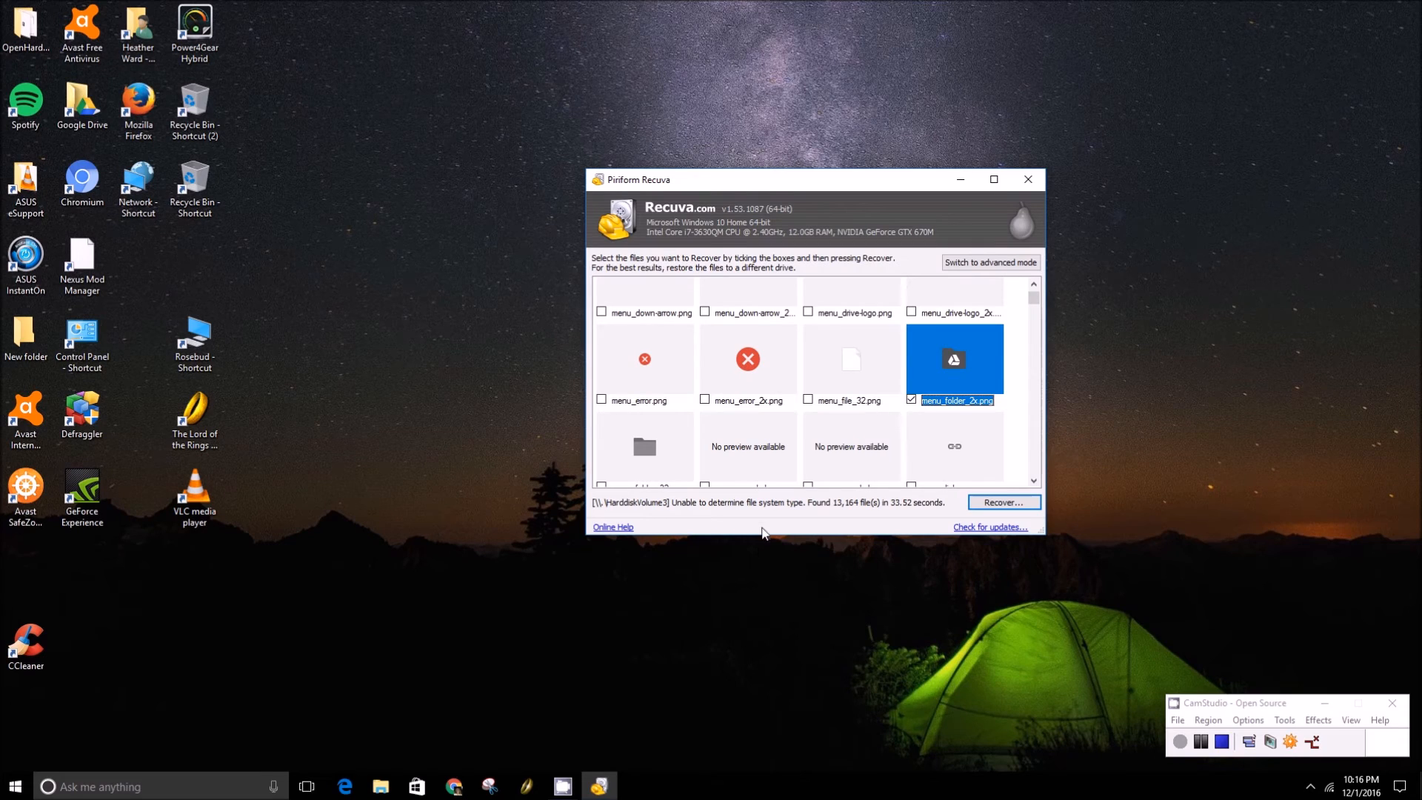
mouse_move(773, 556)
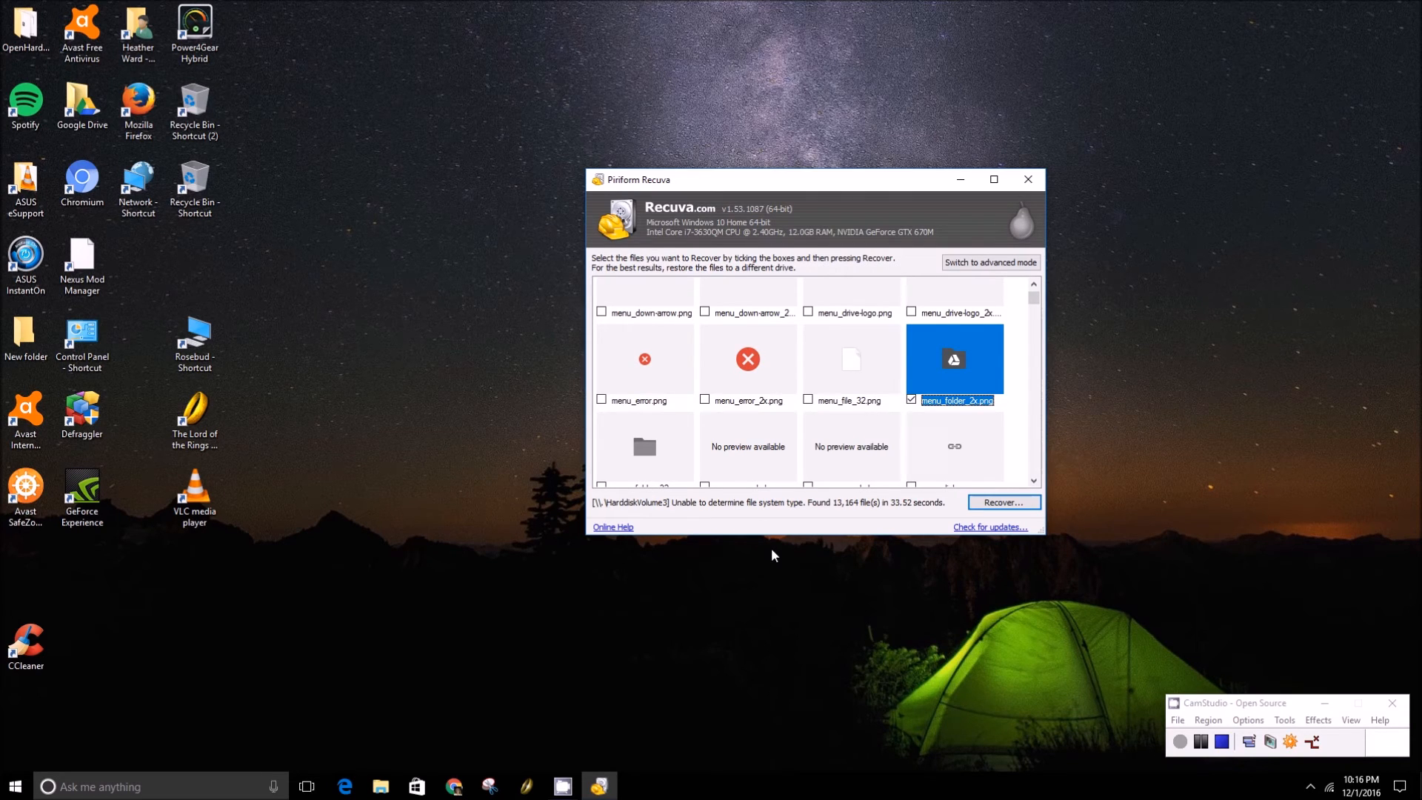
mouse_move(560, 243)
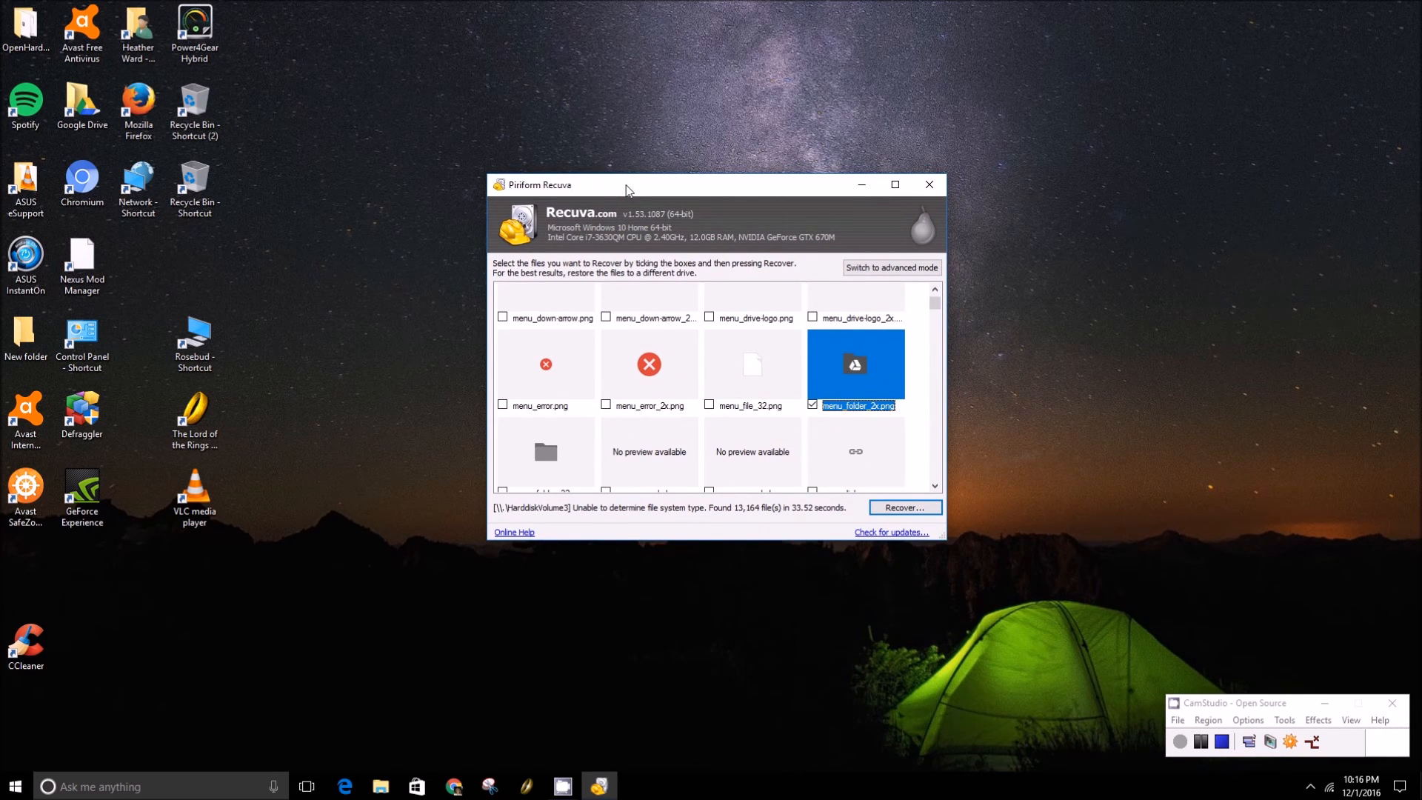
mouse_move(636, 201)
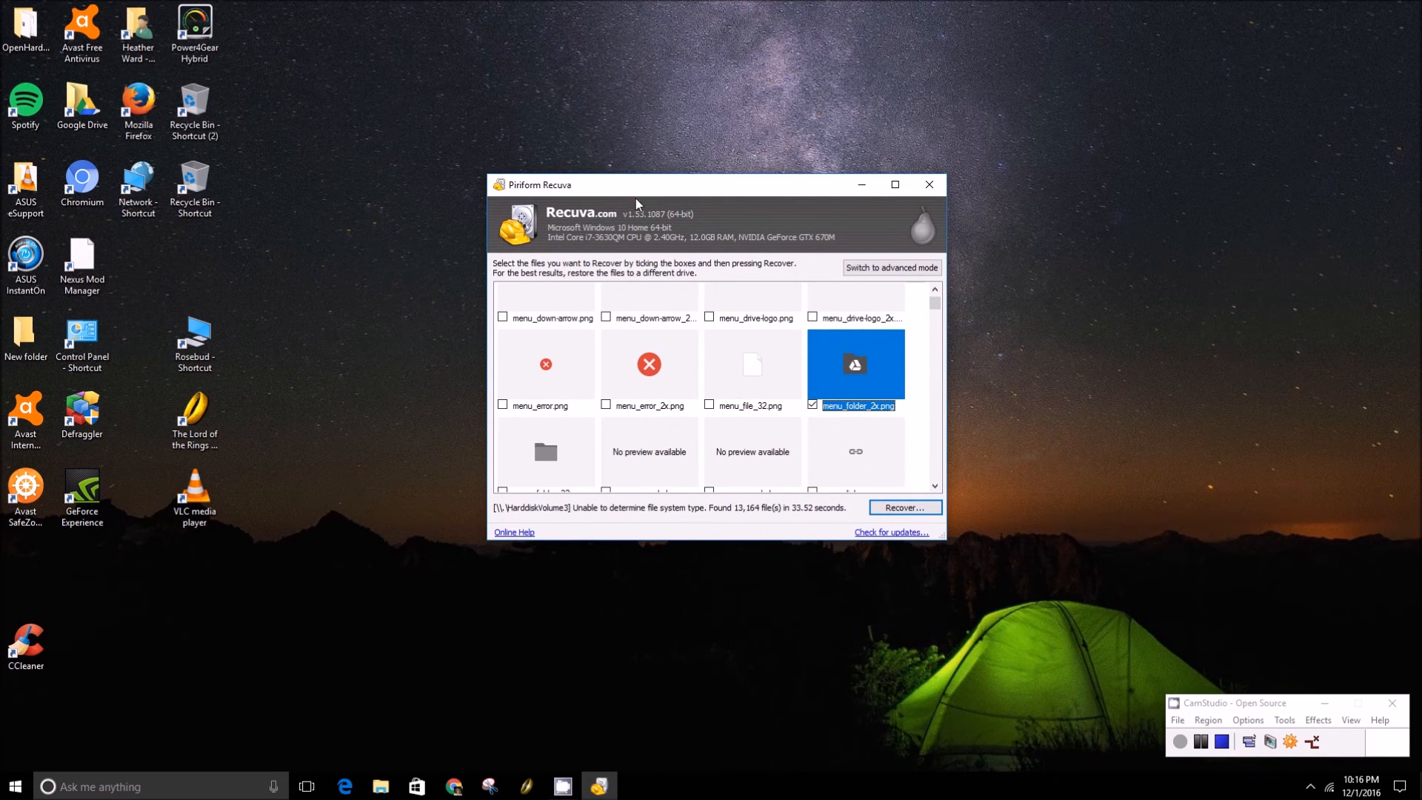
mouse_move(690, 217)
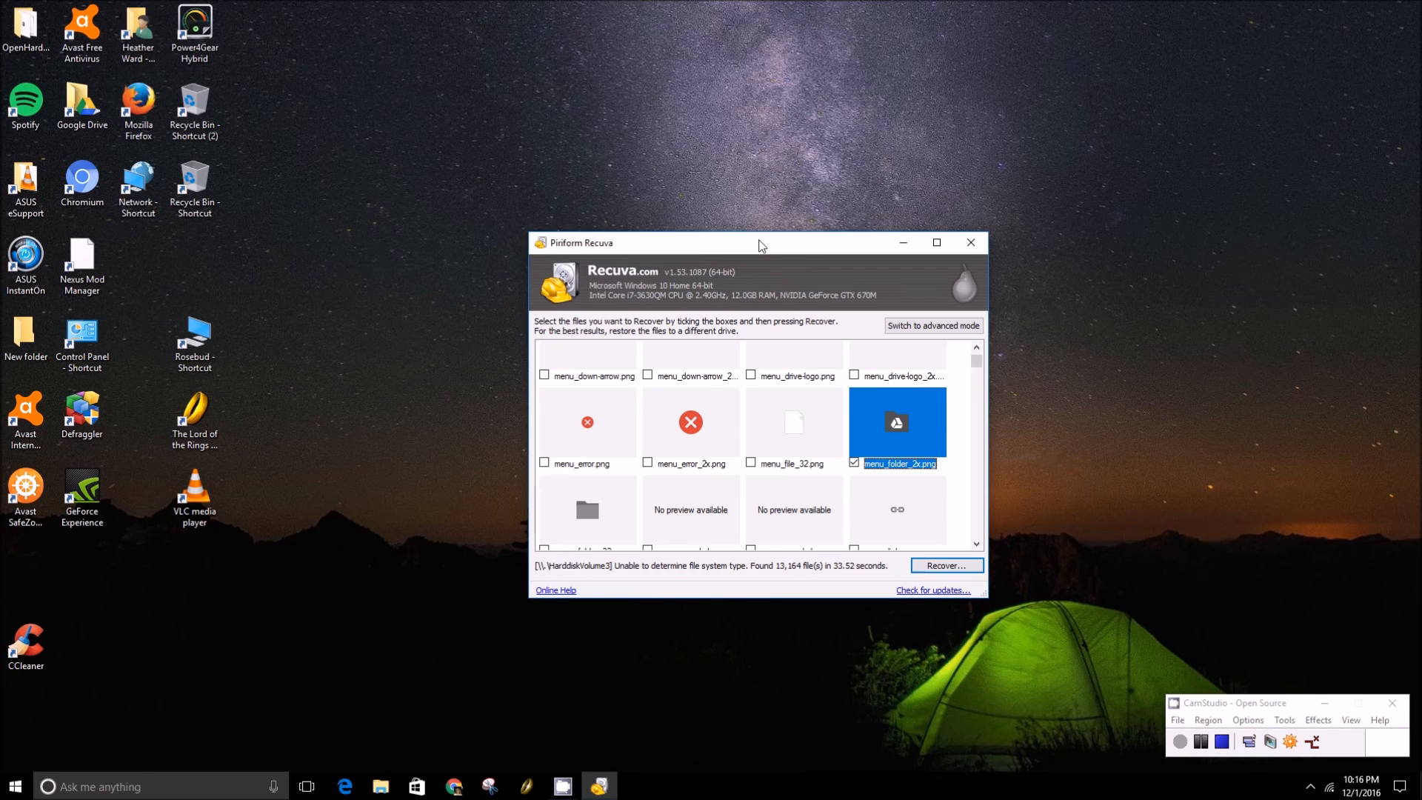
mouse_move(748, 253)
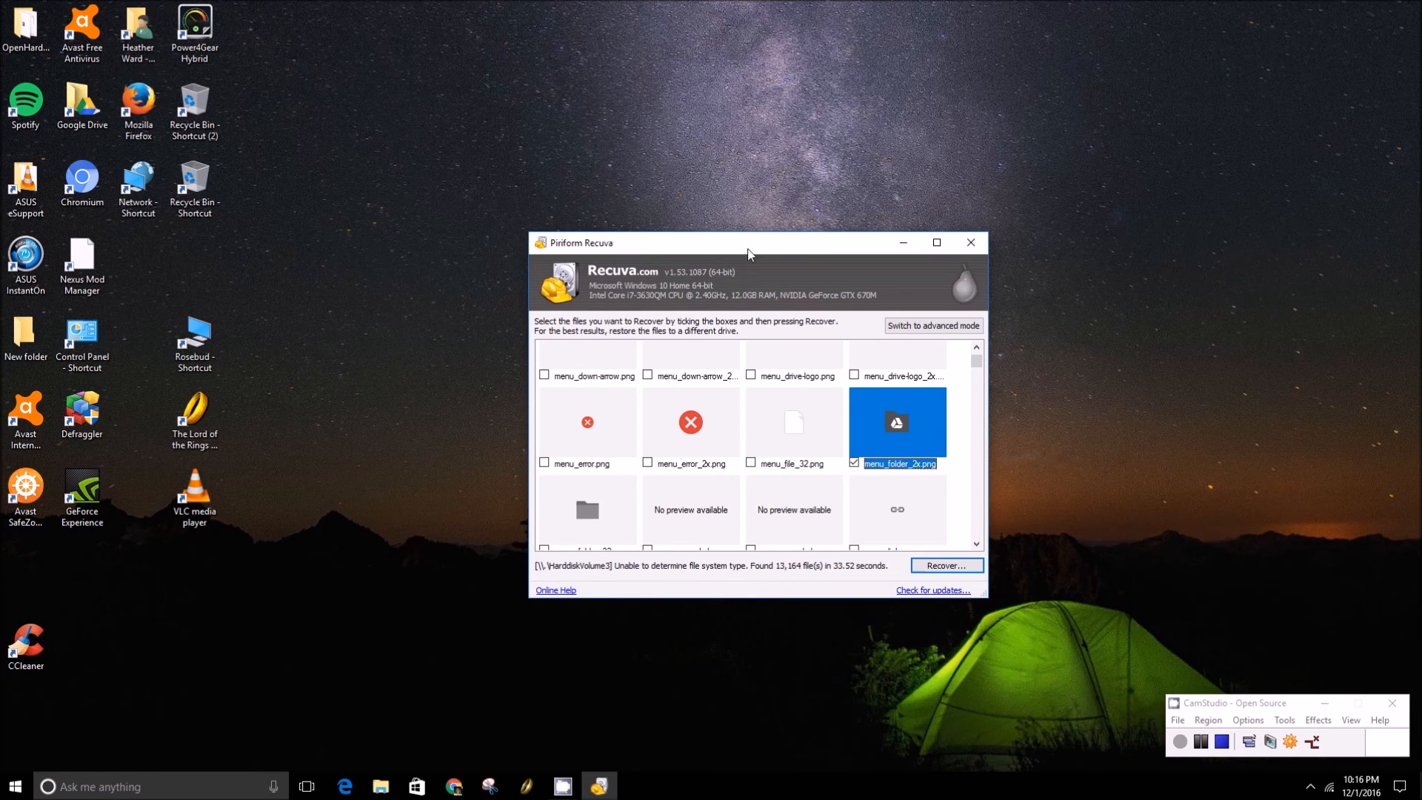